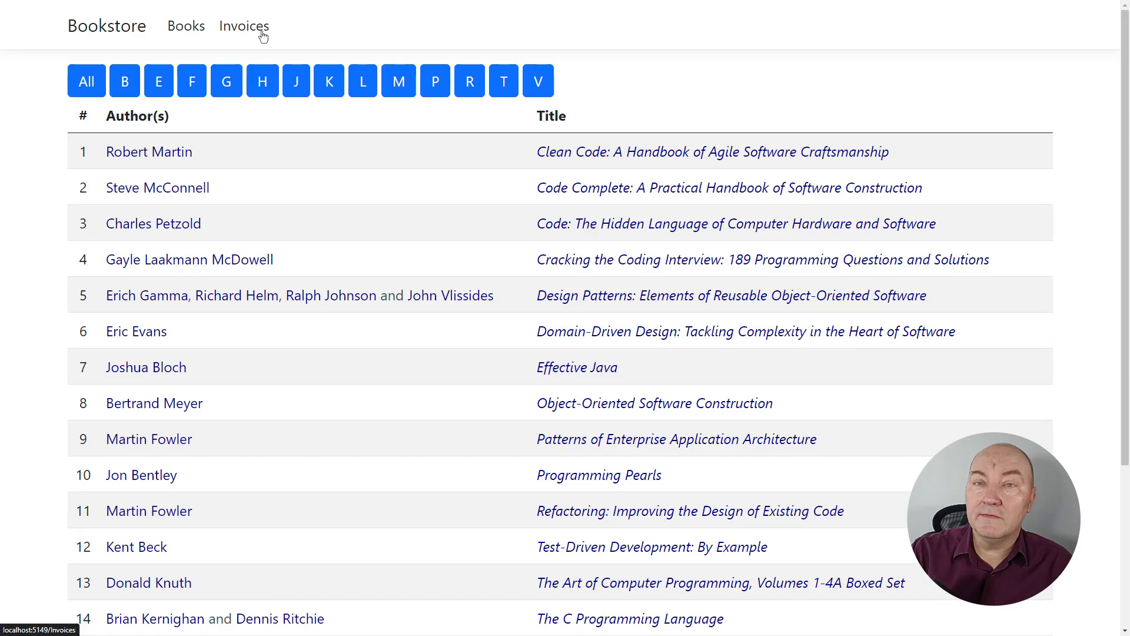
- Open the Invoices page from the Bookstore navbar
{"action": "left_click", "coordinate": [244, 26]}
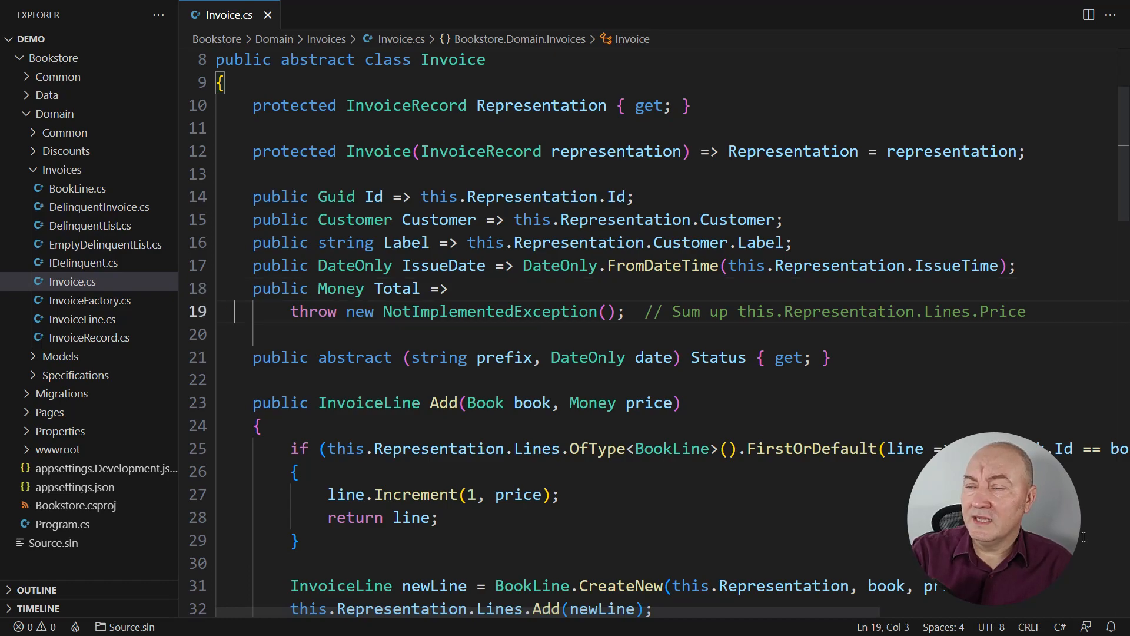
- Replace Total's throw with this.Representation.Lines.Aggregate(0, (sum, line) => sum.Add(line.Price))
{"action": "type", "text": "this."}
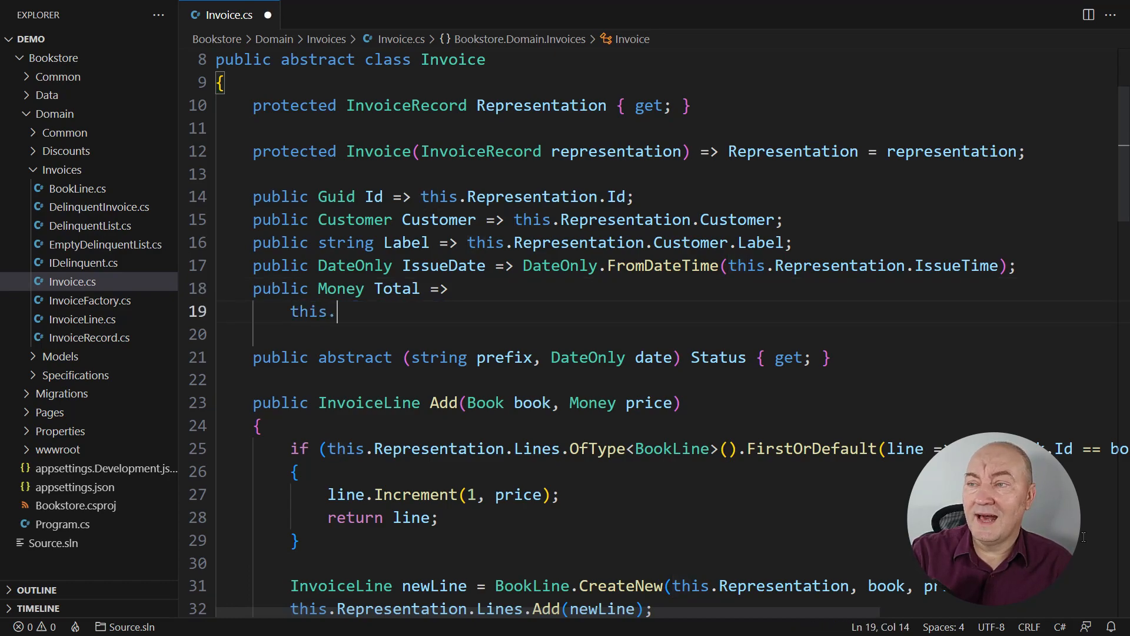
{"action": "type", "text": "Representation.Lines"}
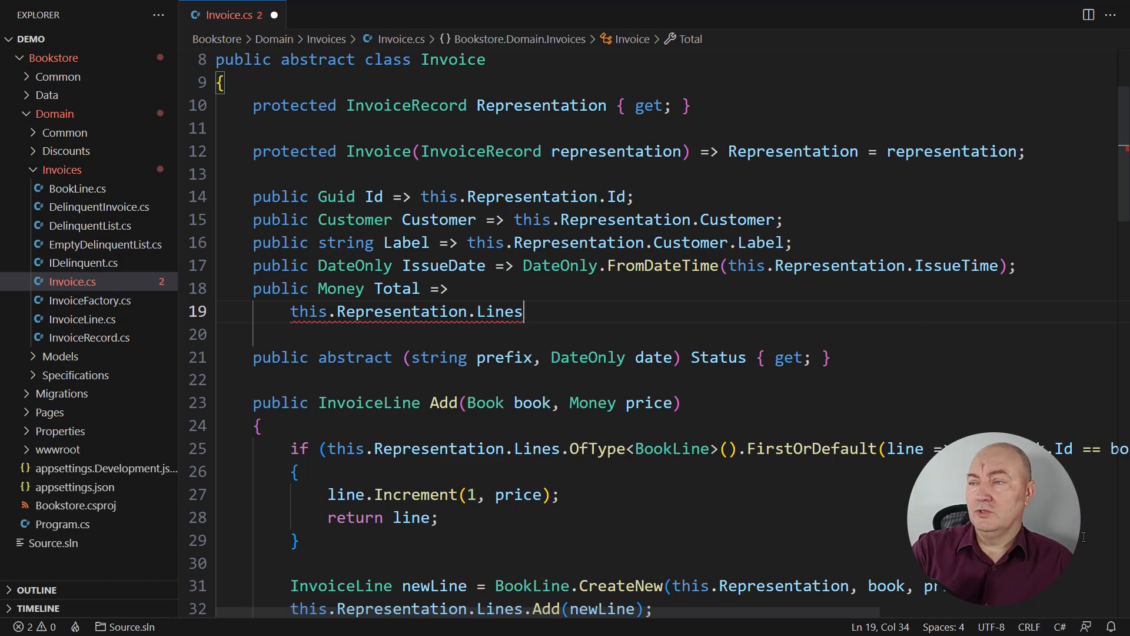
{"action": "type", "text": ".Aggregate()"}
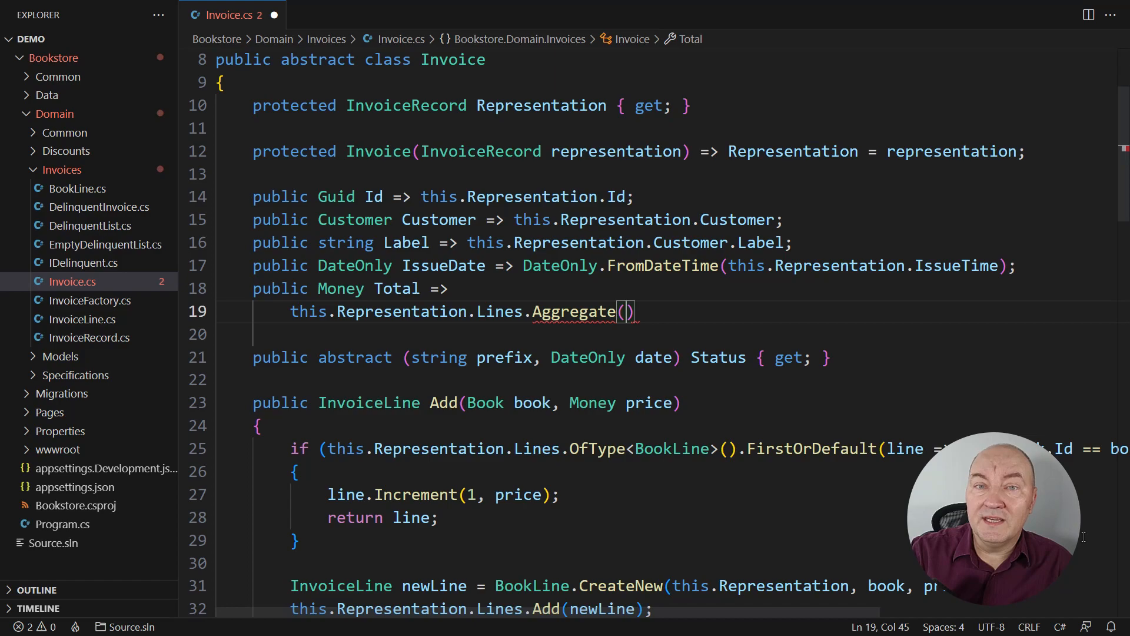
{"action": "type", "text": "0, (s"}
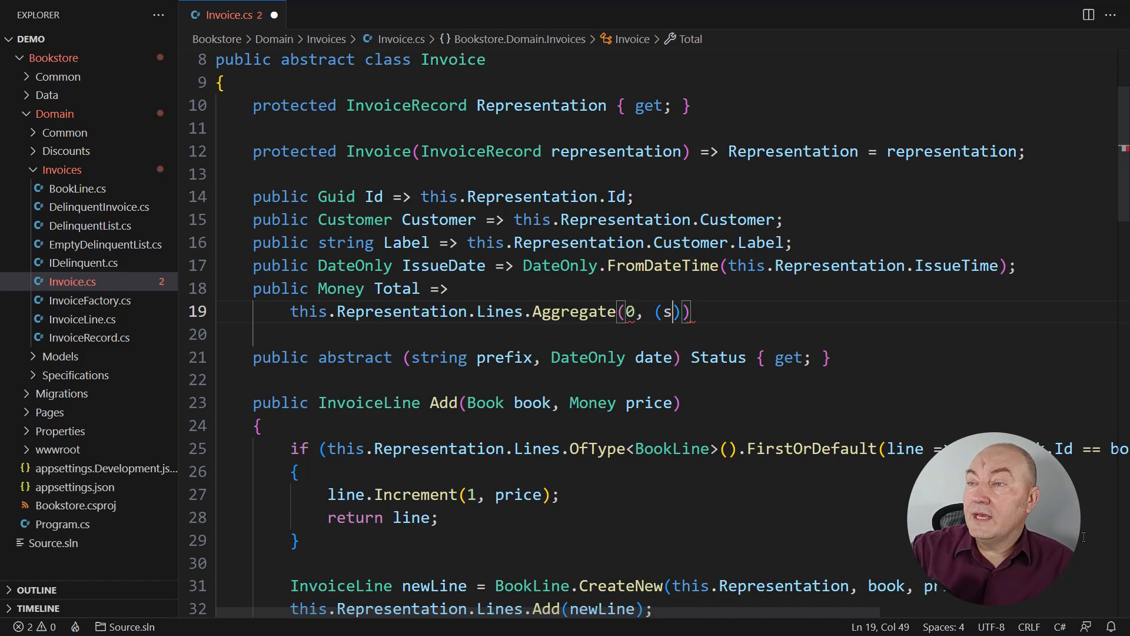
{"action": "type", "text": "um, line) => sum.Add(line.Price);"}
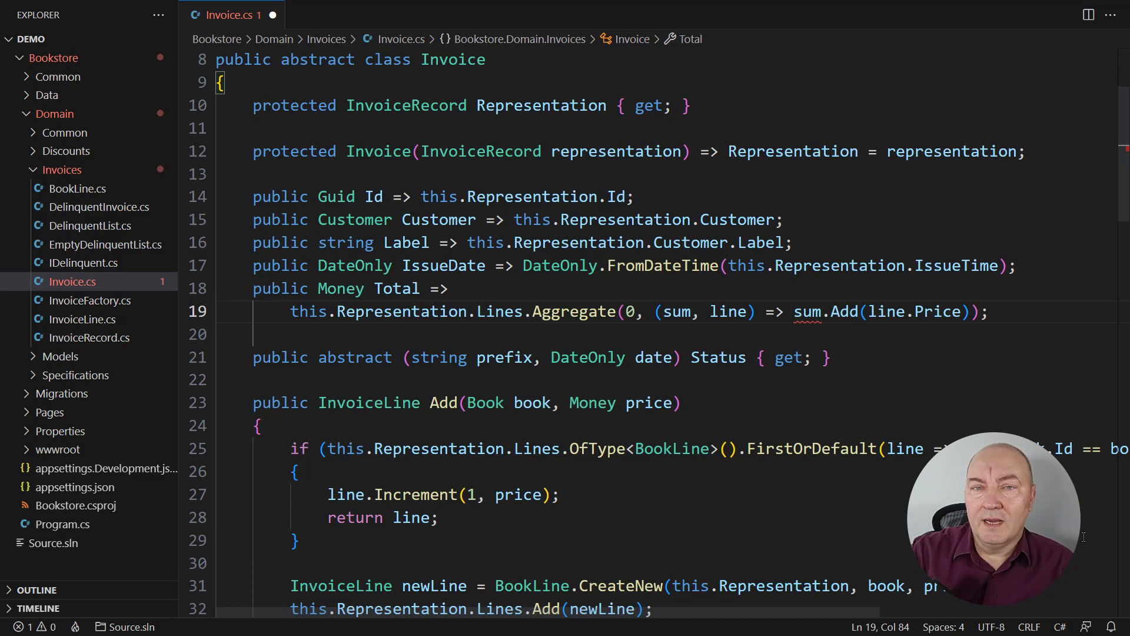
{"action": "left_click", "coordinate": [64, 132]}
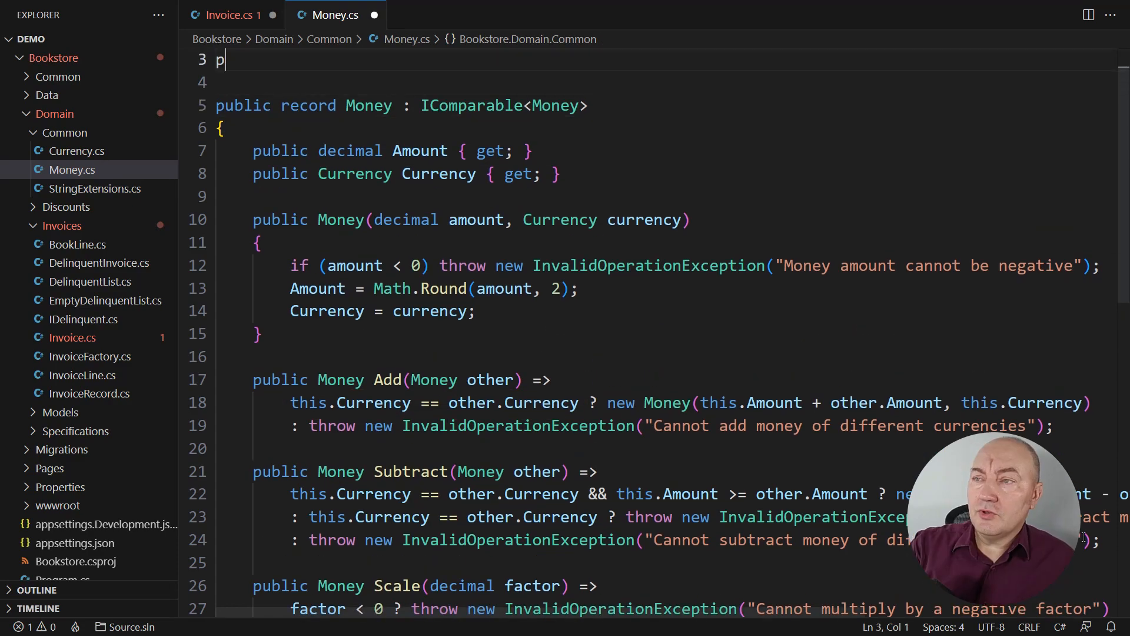
- Declare a public IMoney interface with an IMoney Add(IMoney other) method
{"action": "type", "text": "ublic interface IMoney"}
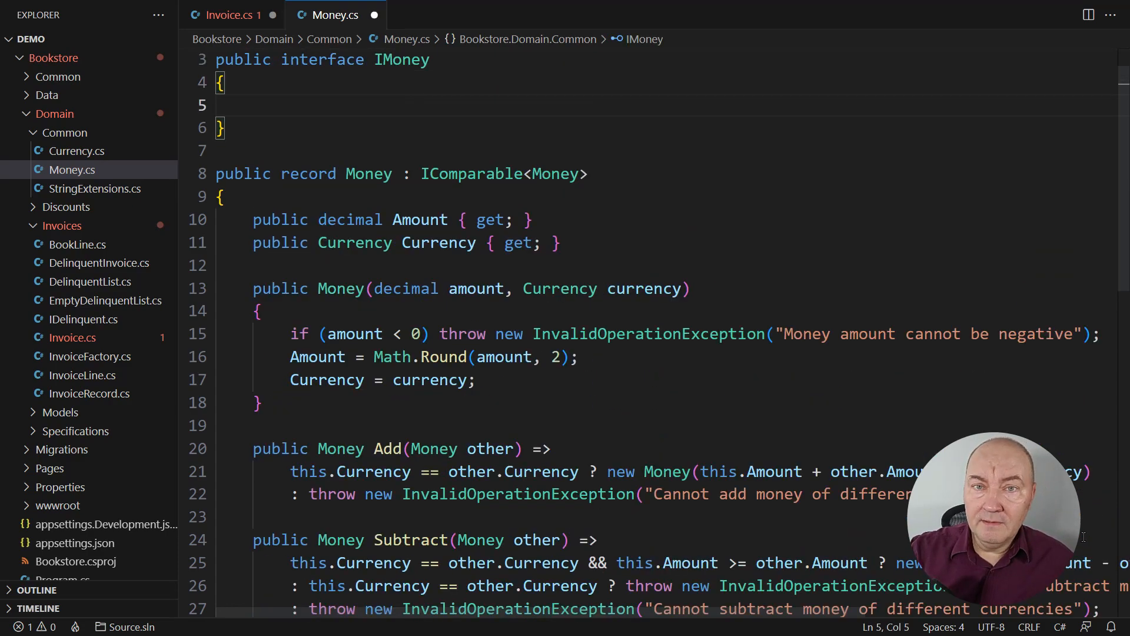
{"action": "type", "text": "IMone"}
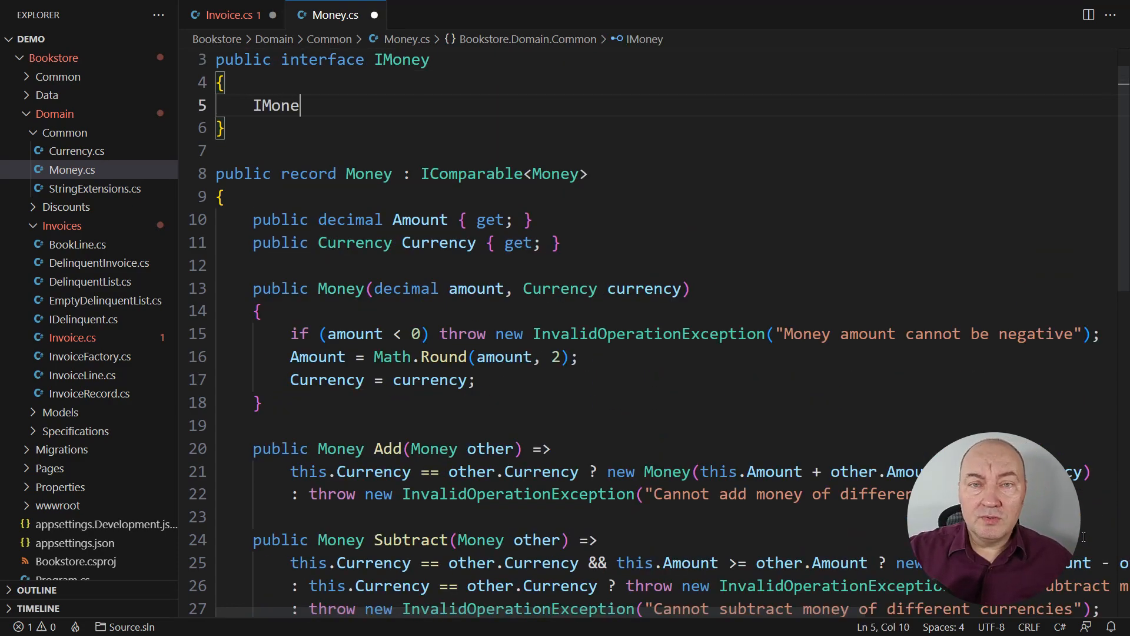
{"action": "type", "text": "y Add(IMoney other);"}
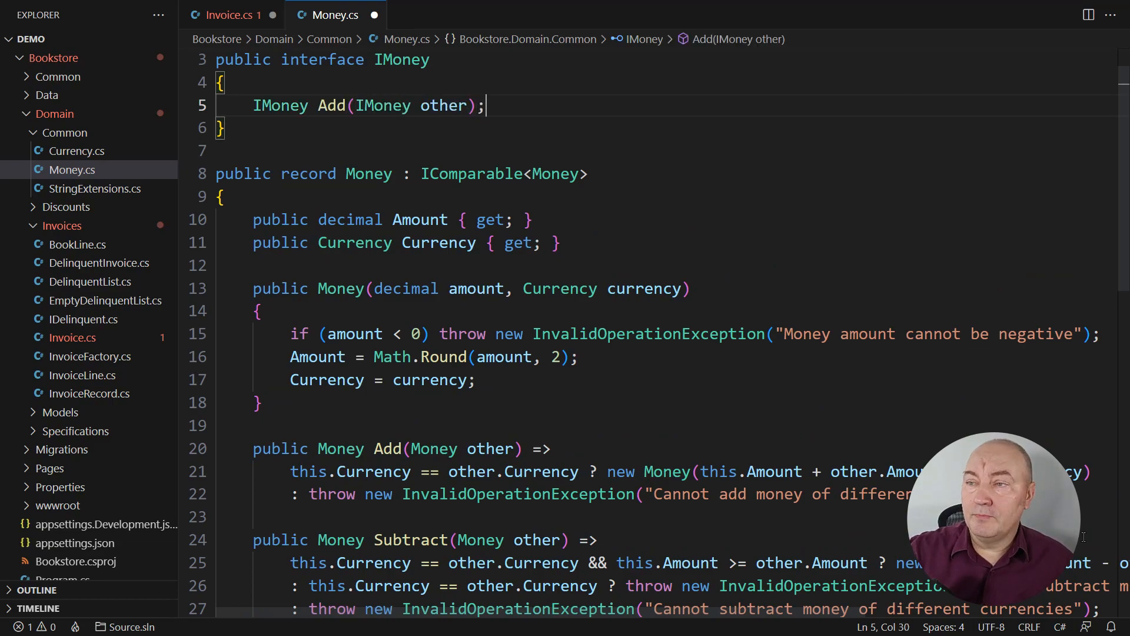
- Make Money implement IMoney, with Add delegating to other.Add(this) for non-Money values
{"action": "left_click", "coordinate": [216, 174]}
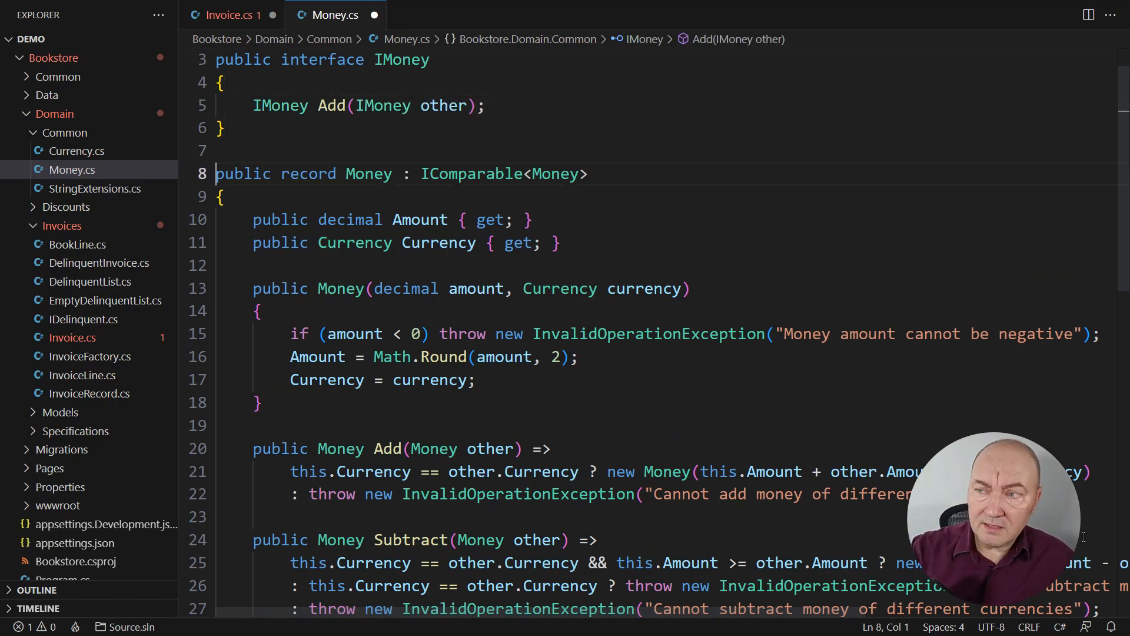
{"action": "type", "text": ", IMoney"}
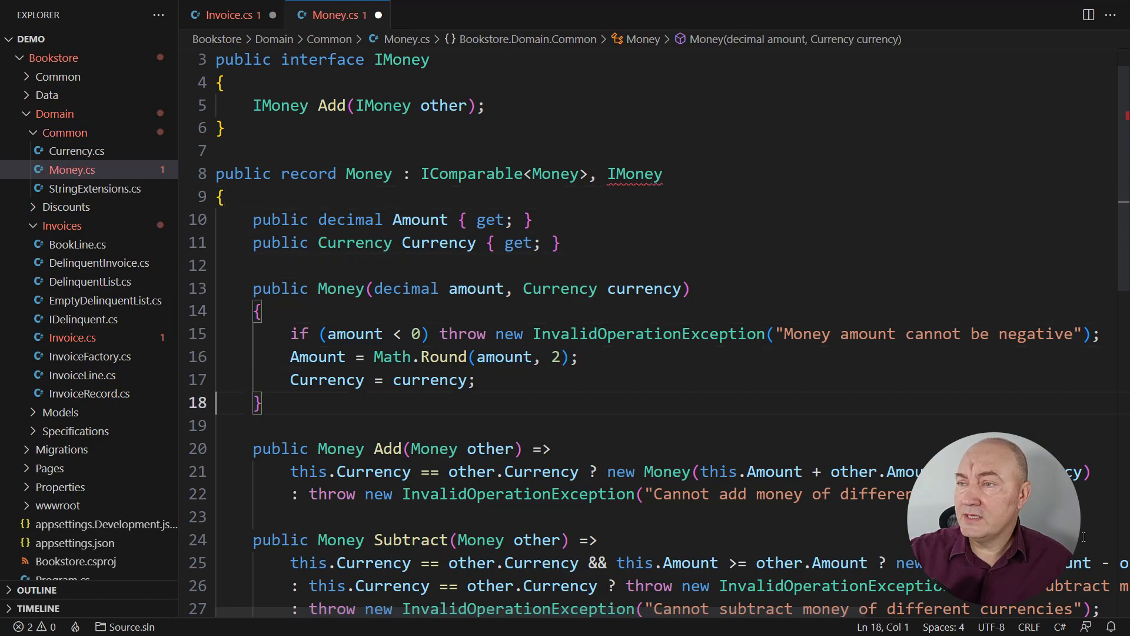
{"action": "type", "text": "public IMoney Add(IMoney other)"}
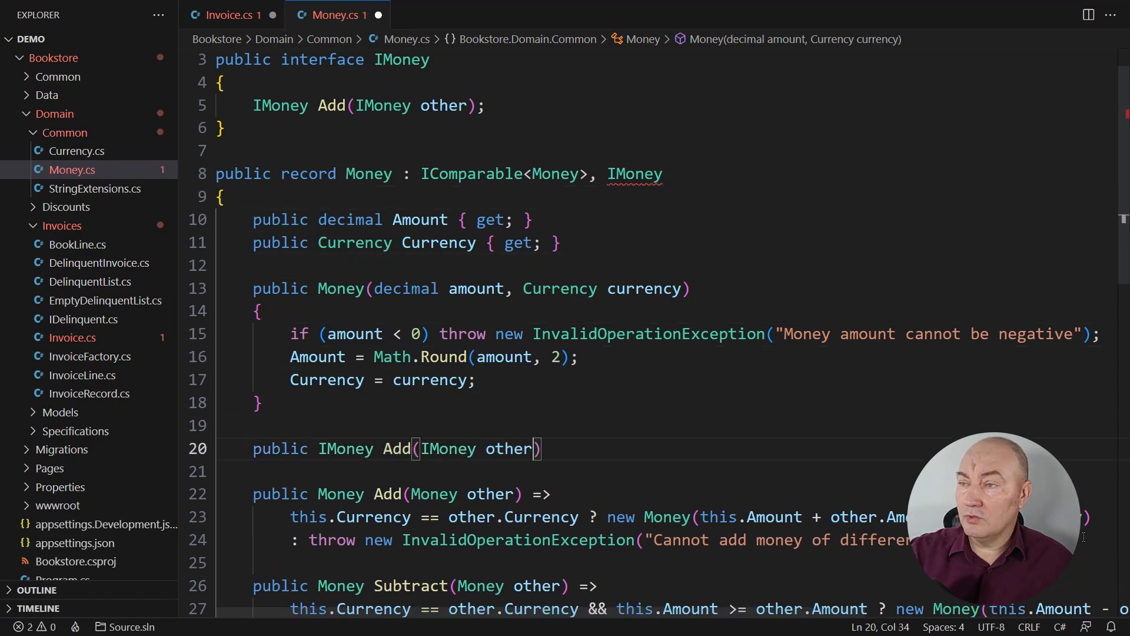
{"action": "type", "text": "=>"}
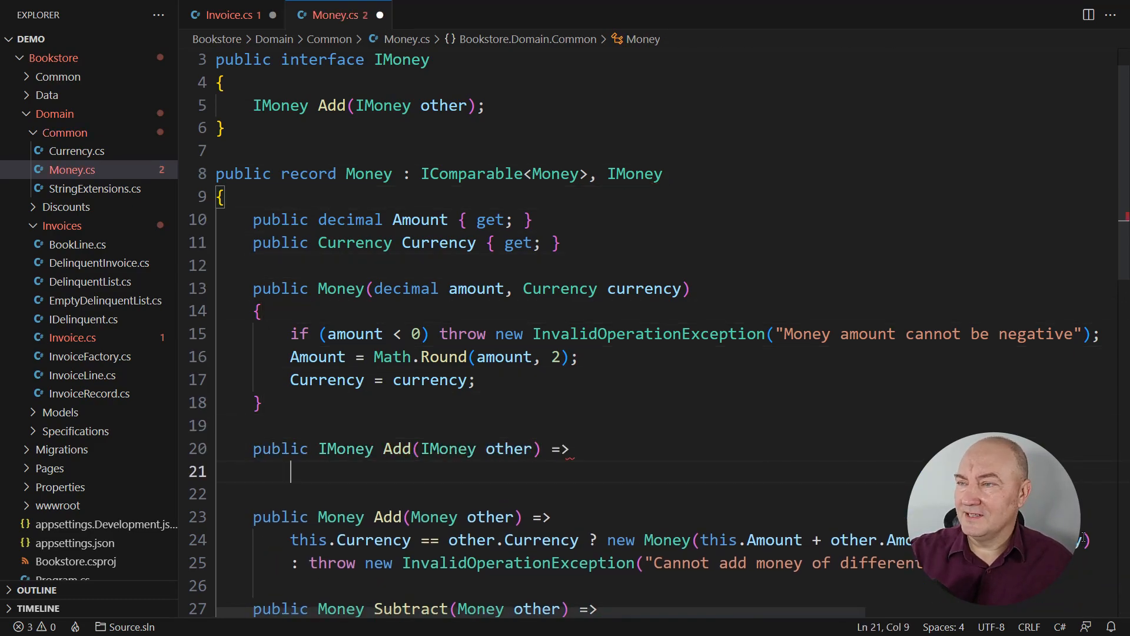
{"action": "type", "text": "other is"}
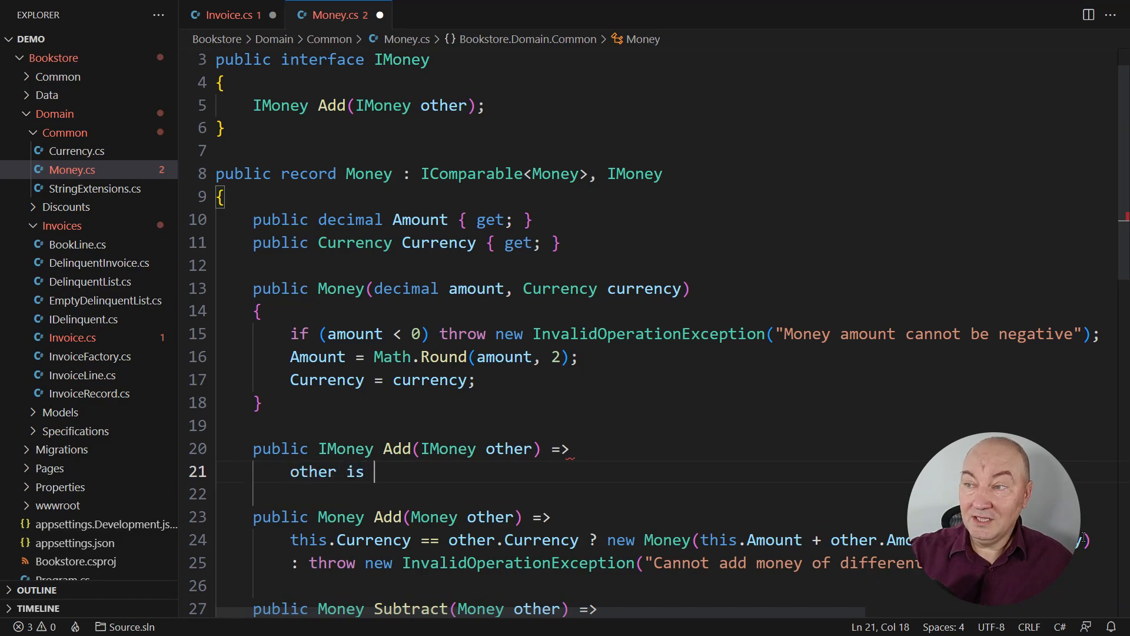
{"action": "type", "text": "Money money ? this.Add(money)"}
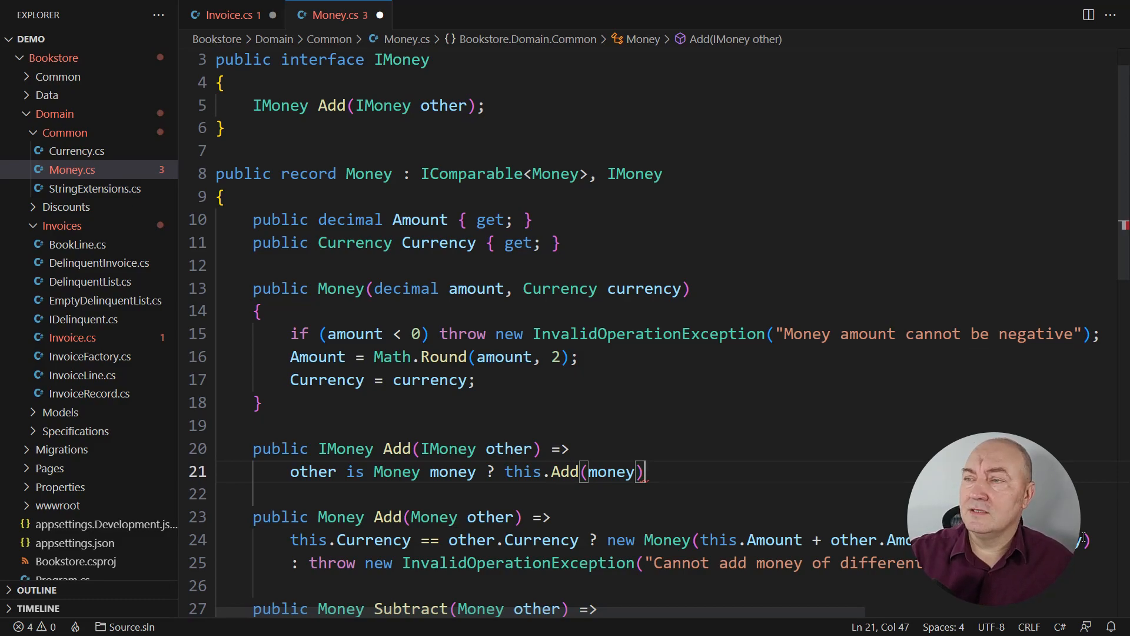
{"action": "type", "text": ": other.Ad"}
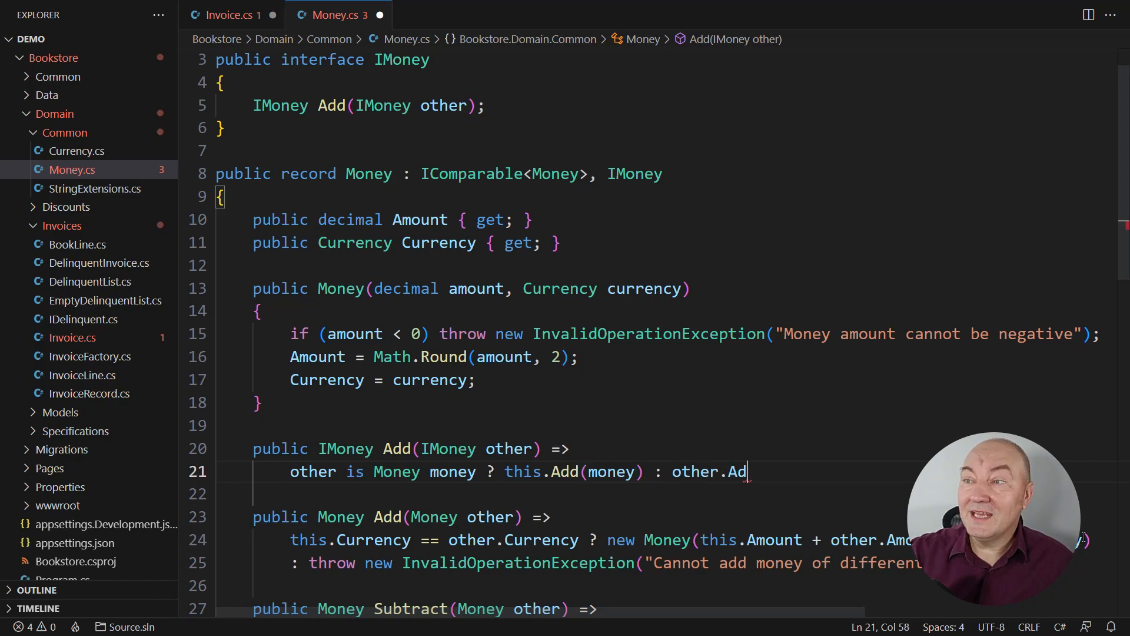
{"action": "type", "text": "d(this);"}
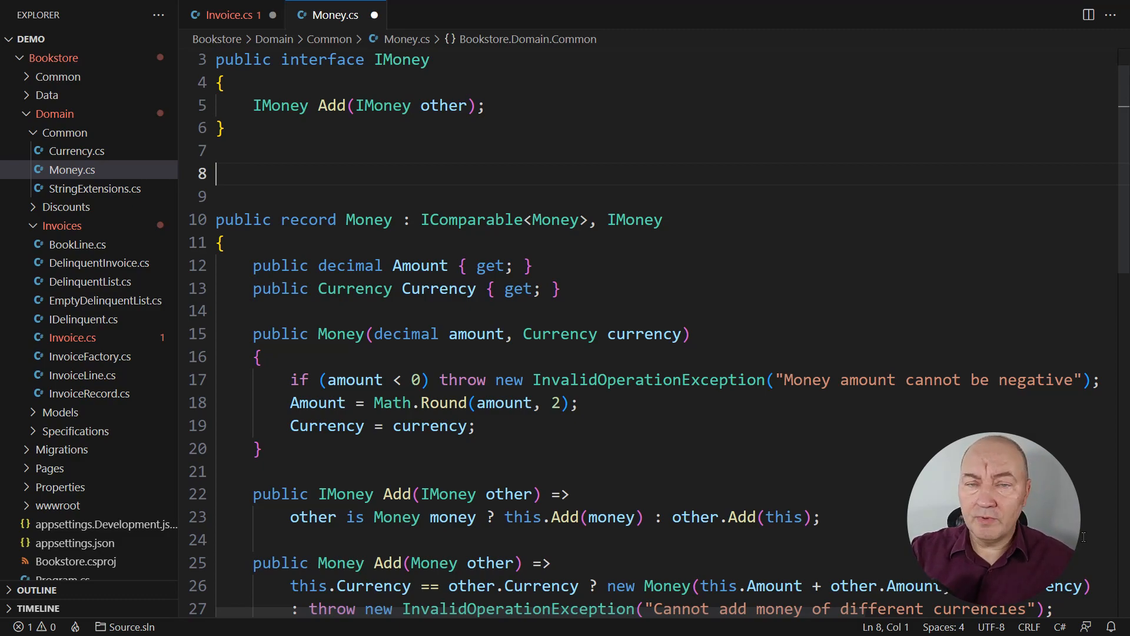
- Declare a NoMoney class implementing IMoney whose Add simply returns other
{"action": "type", "text": "public class NoMoney :"}
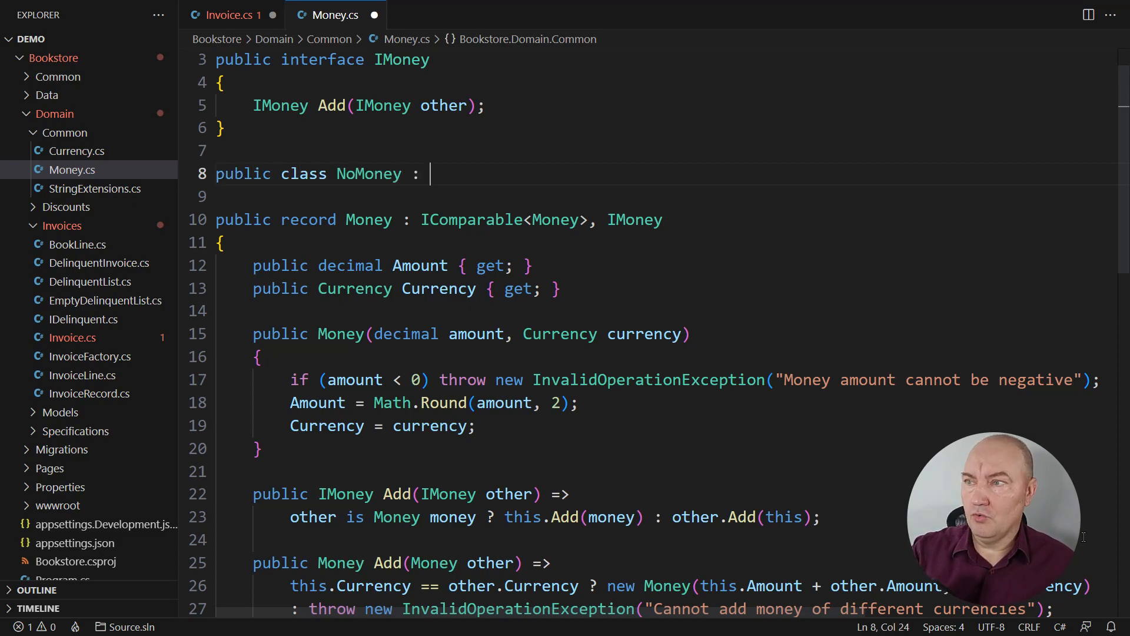
{"action": "type", "text": "IMoney"}
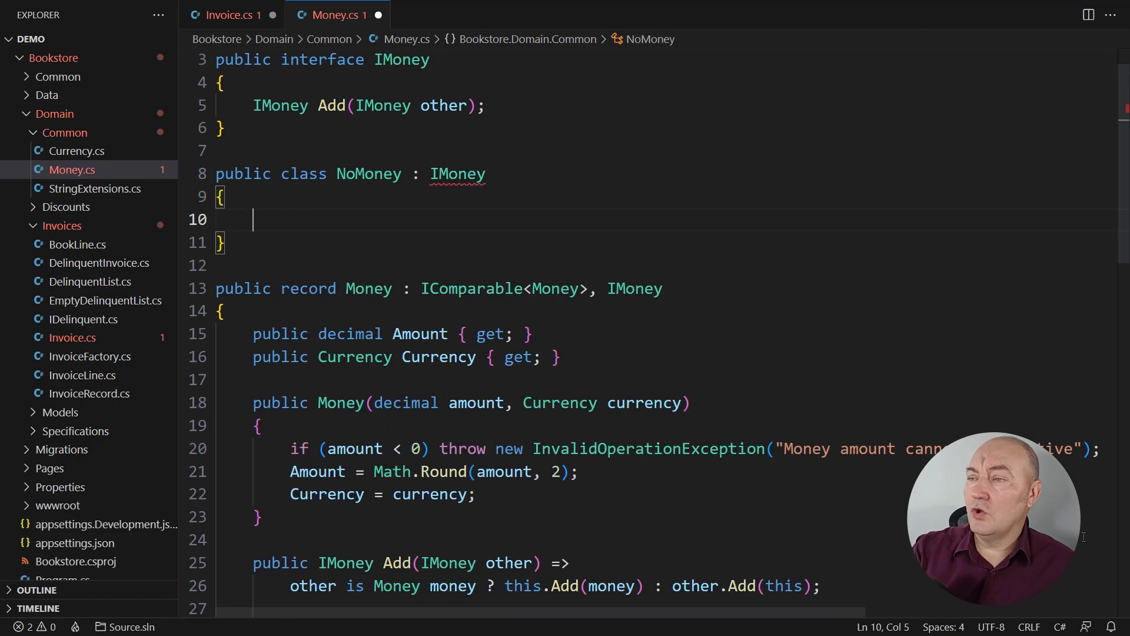
{"action": "type", "text": "public IMoney Add(IMoney other) =>"}
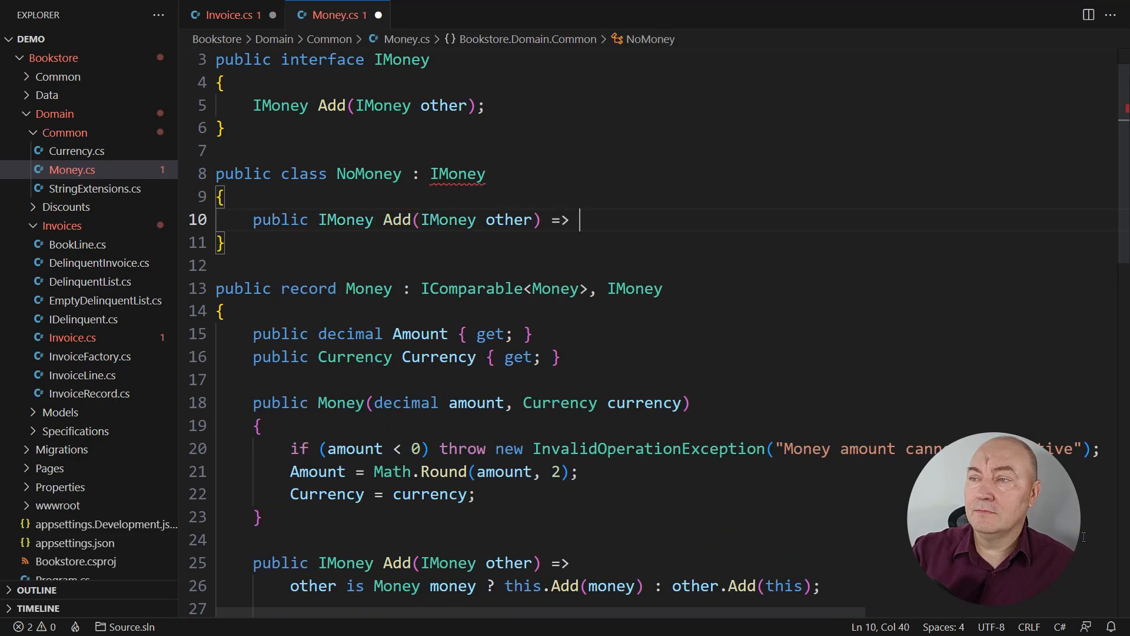
{"action": "type", "text": "othe"}
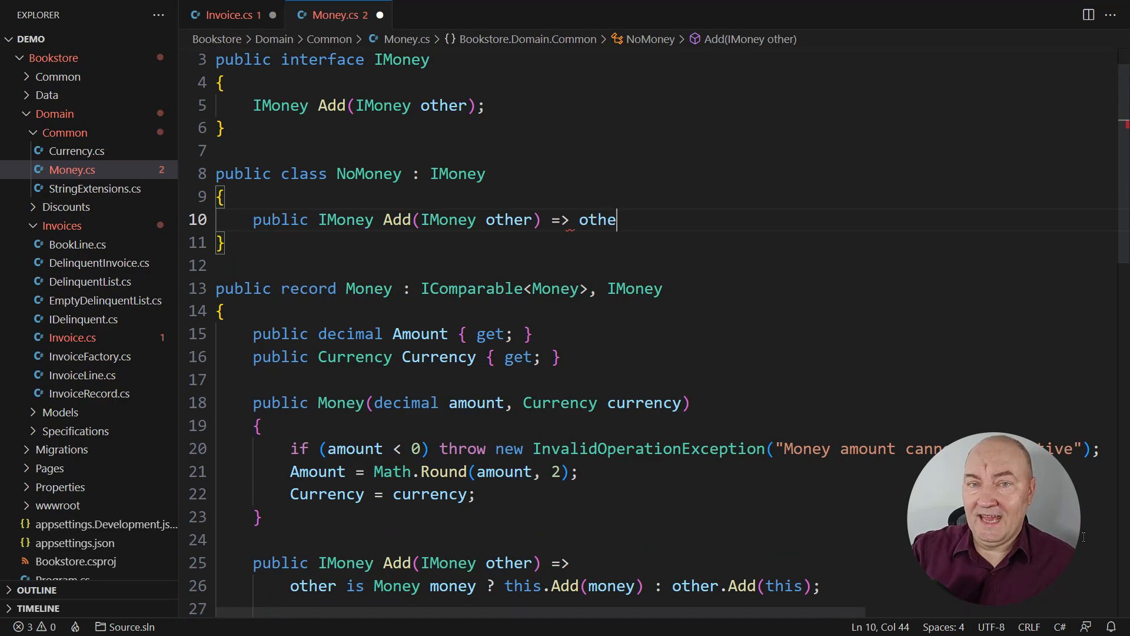
{"action": "type", "text": "r;"}
{"action": "type", "text": "public override string ToString() => \"0.00\";"}
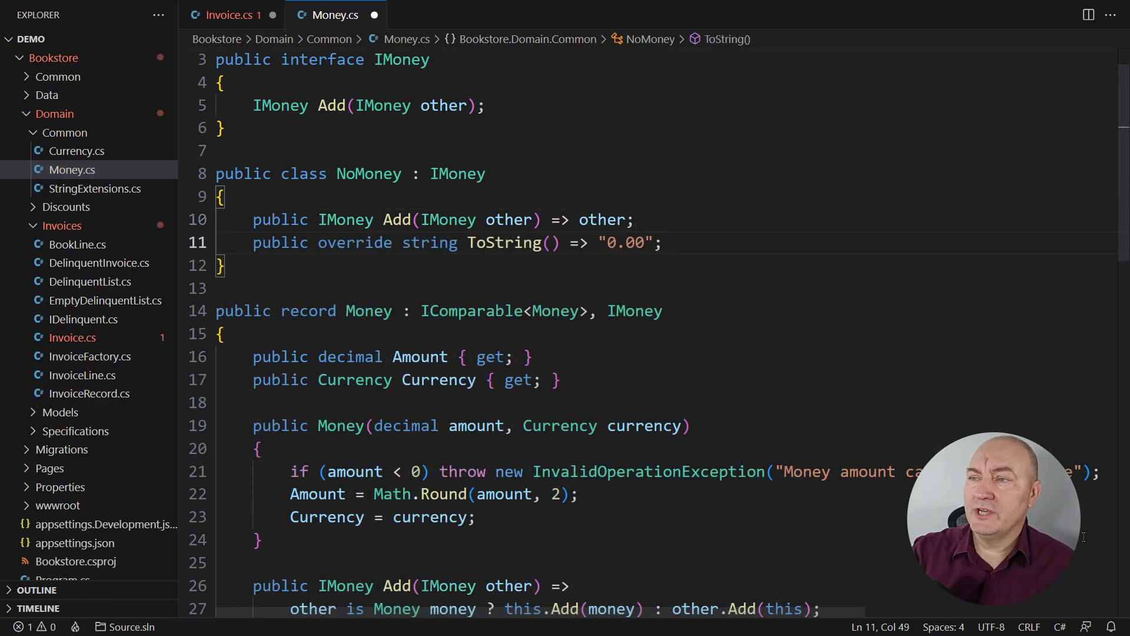
{"action": "scroll", "scroll_direction": "down", "scroll_amount": 3}
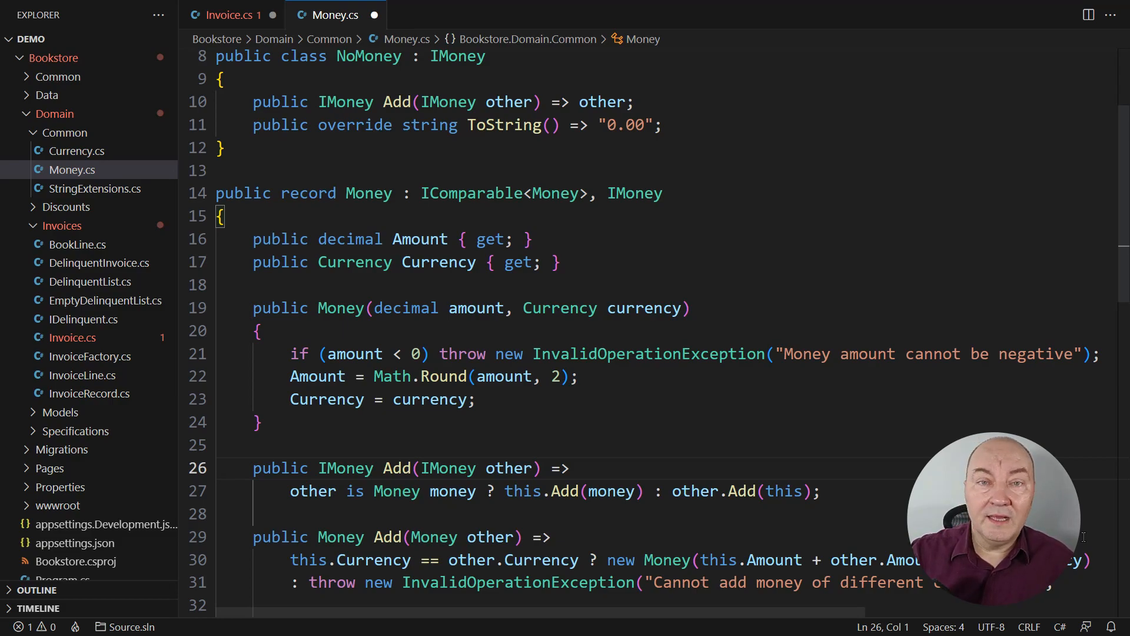
- Give NoMoney a private constructor and static Value instance, then begin IMoney's static Zero
{"action": "left_click", "coordinate": [259, 330]}
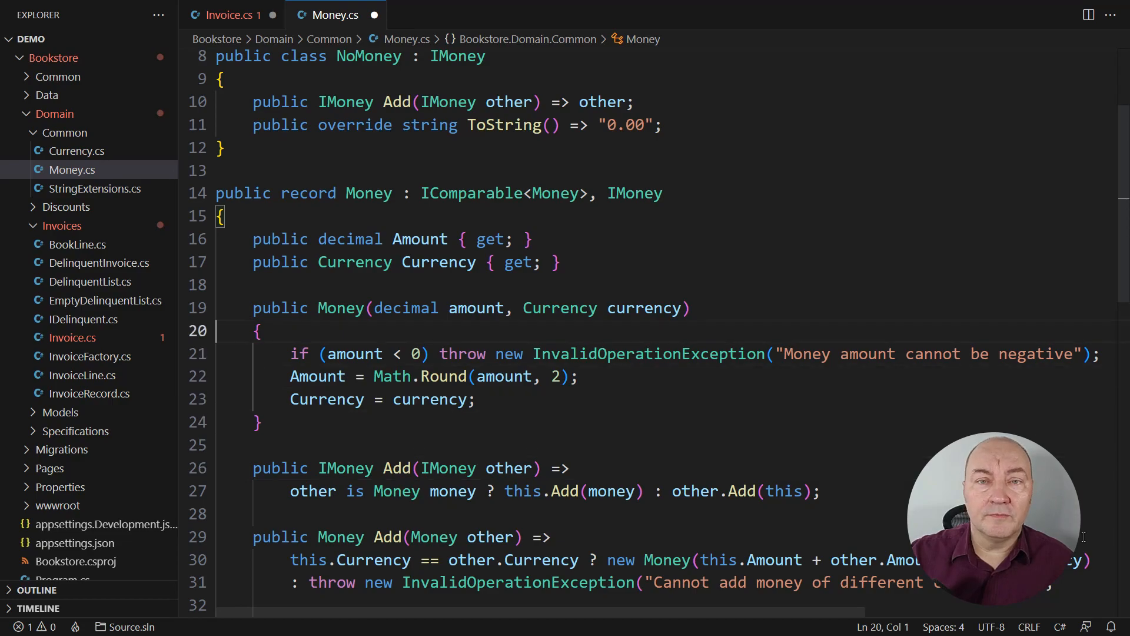
{"action": "type", "text": "private No"}
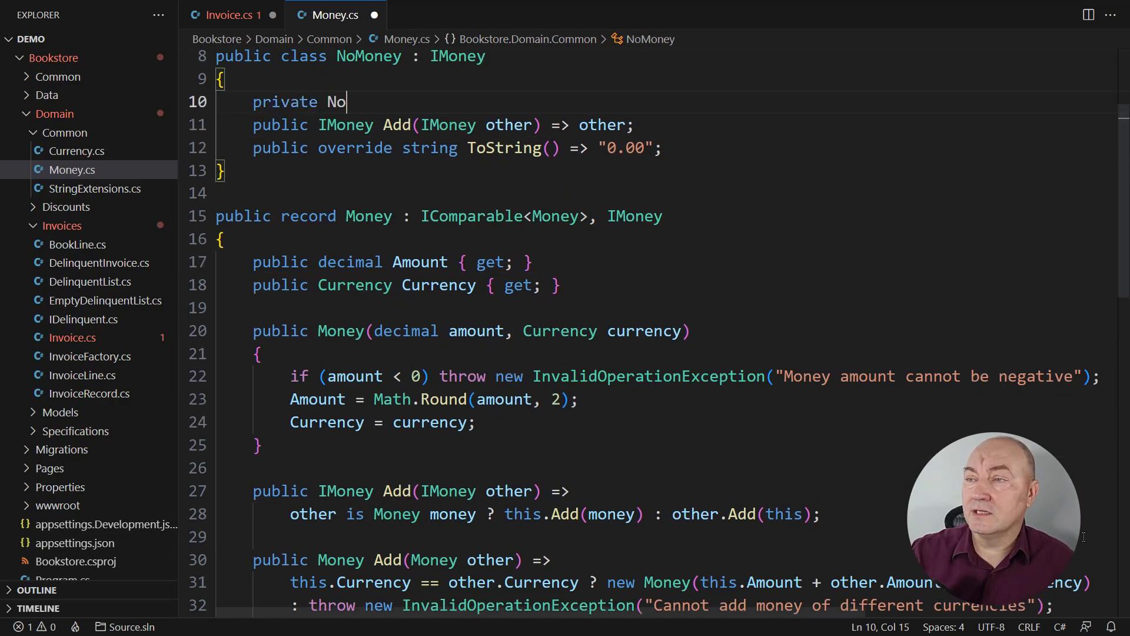
{"action": "type", "text": "Money() { }"}
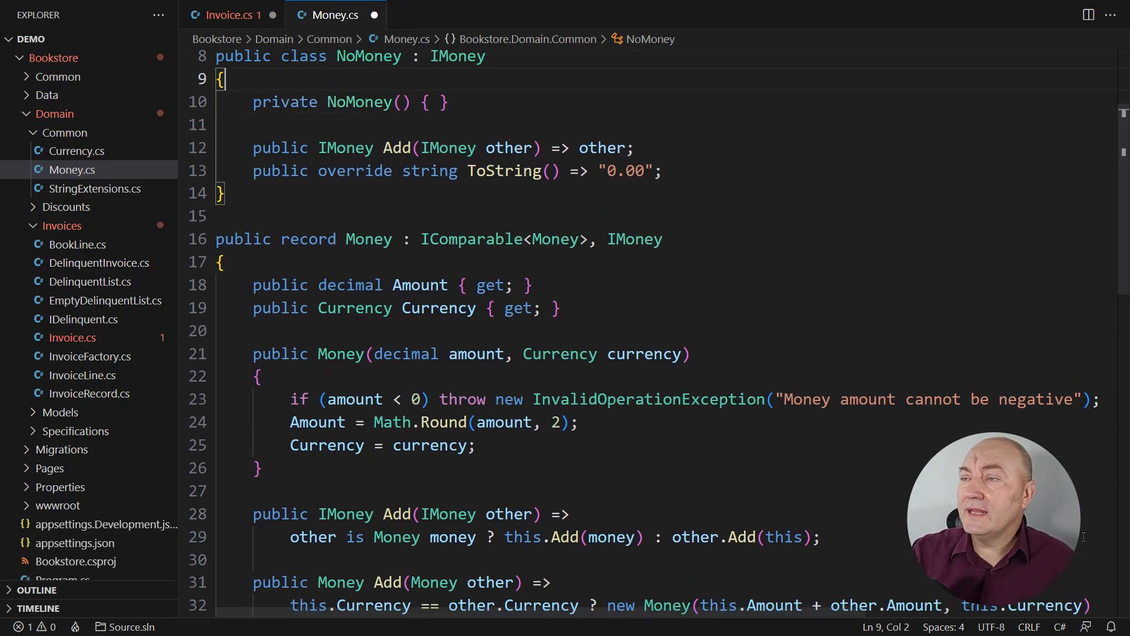
{"action": "type", "text": "public static IMoney"}
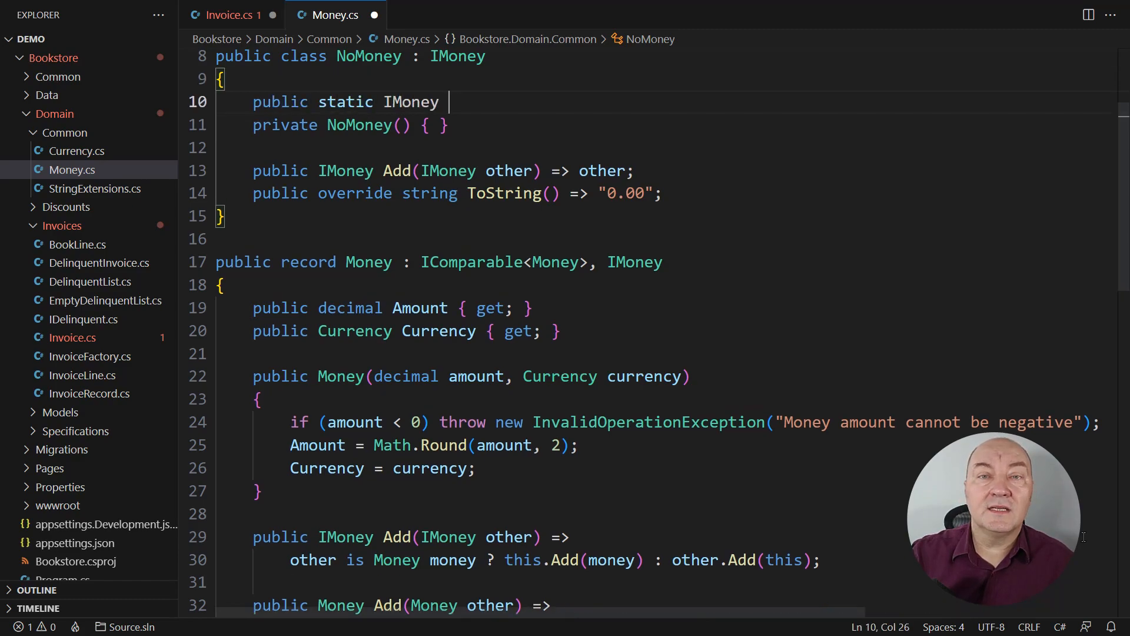
{"action": "type", "text": "Value { get; } = new NoMoney();"}
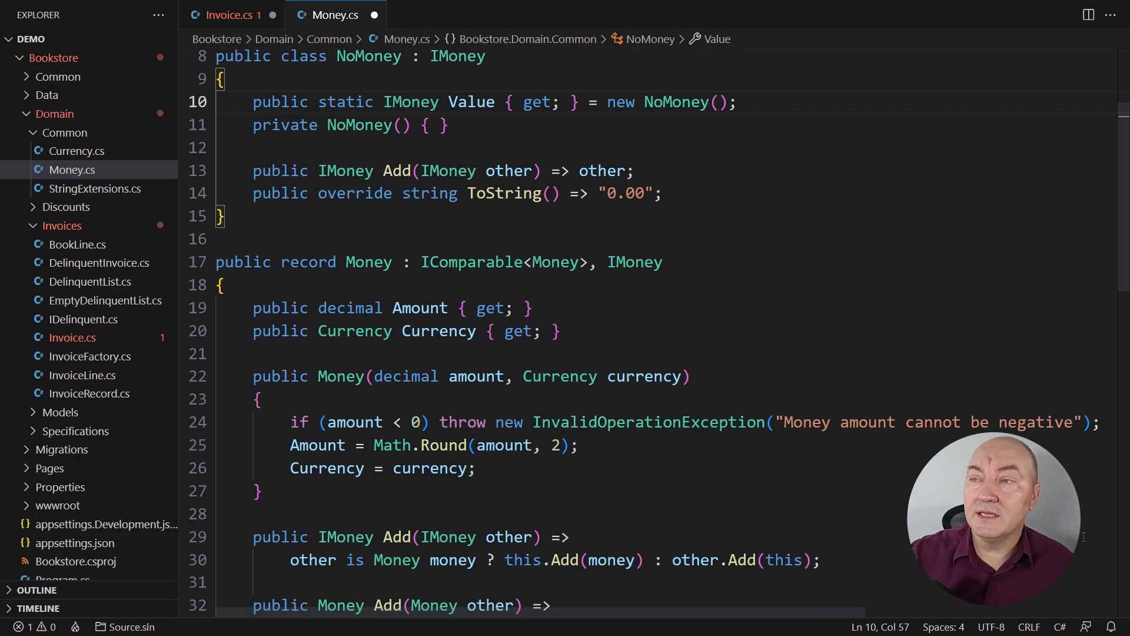
{"action": "type", "text": "public static IMoney Zero => NoMoney.Value;"}
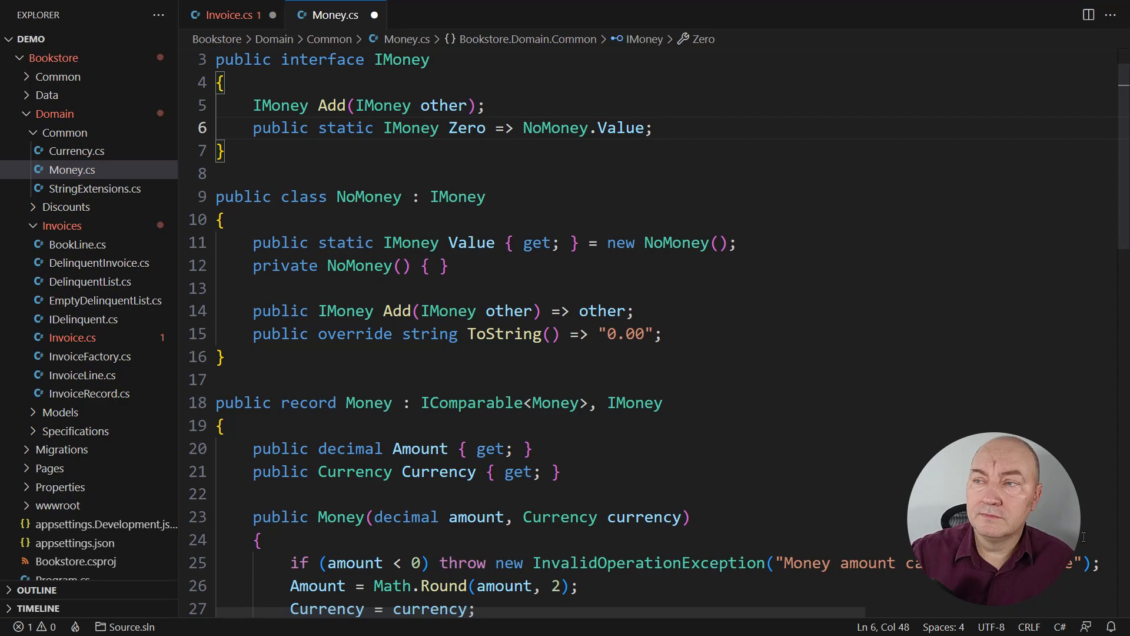
- Add MoneyExtensions with Sum aggregating from IMoney.Zero and a selector-based Sum<T> overload
{"action": "key", "text": "Enter"}
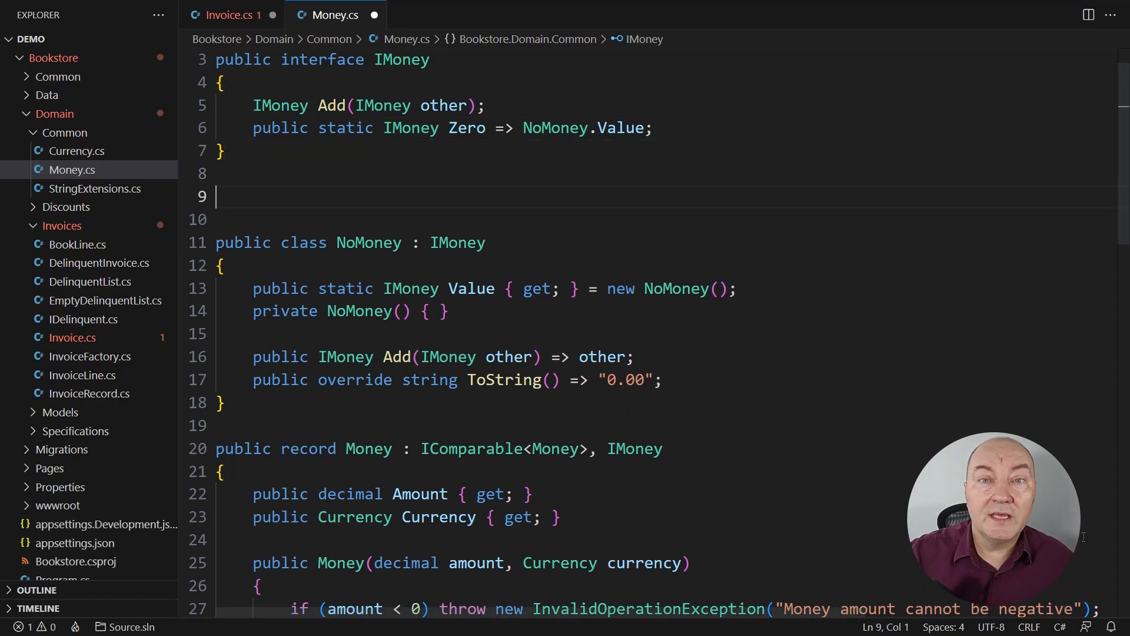
{"action": "type", "text": "public static class MoneyExtensions"}
{"action": "type", "text": "public static IMoney"}
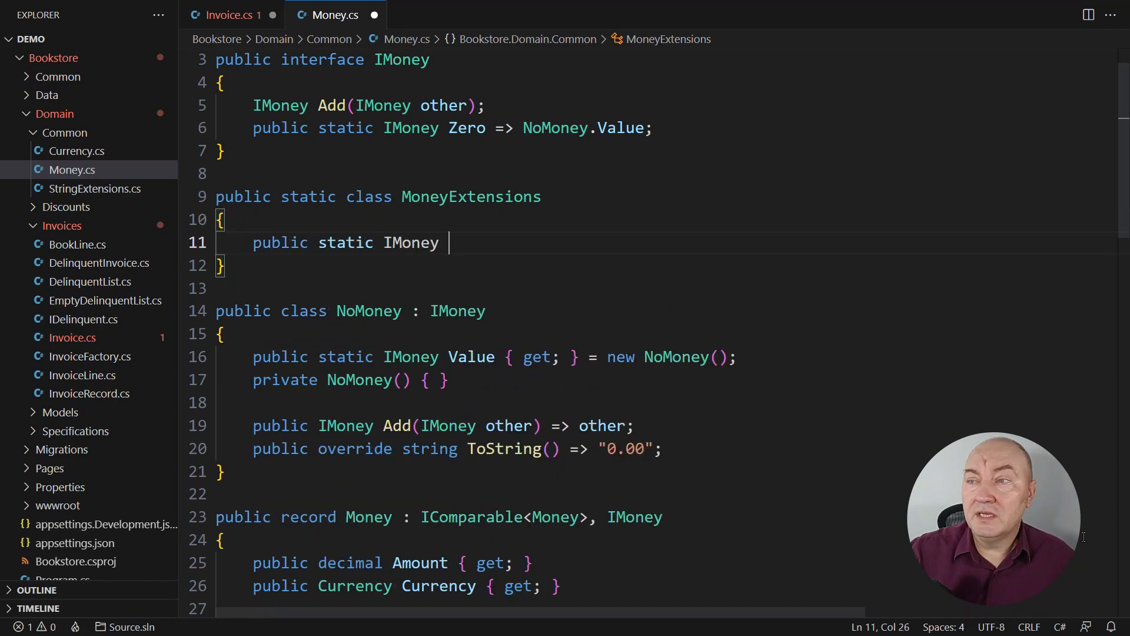
{"action": "type", "text": "Sum(this IEnumerable<IMoney> moneys) =>"}
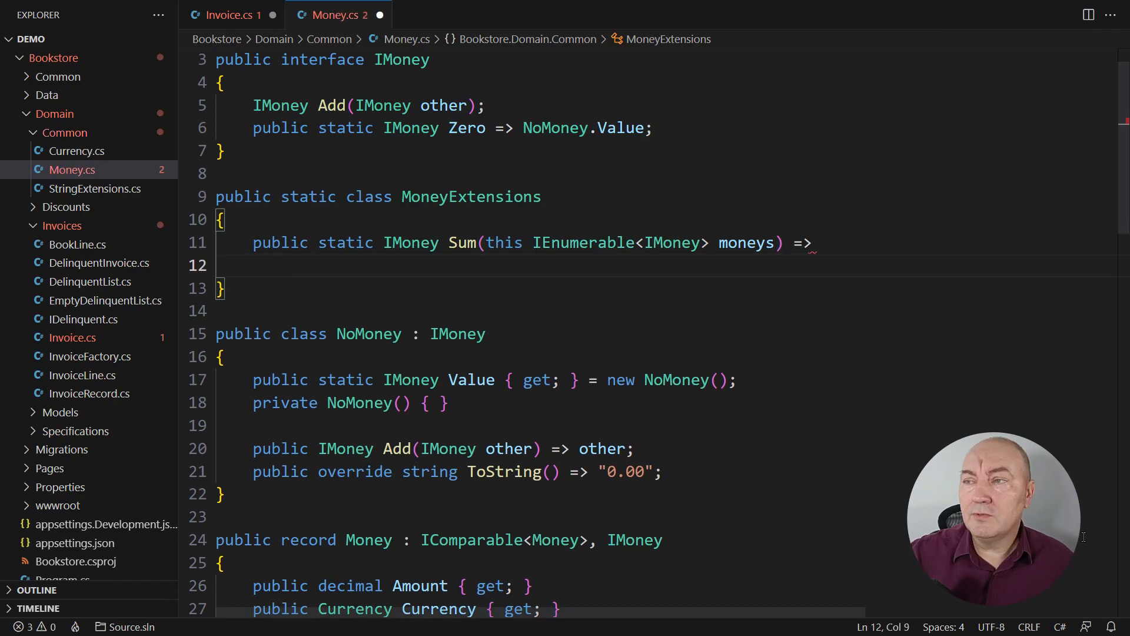
{"action": "type", "text": "moneys.Aggregate("}
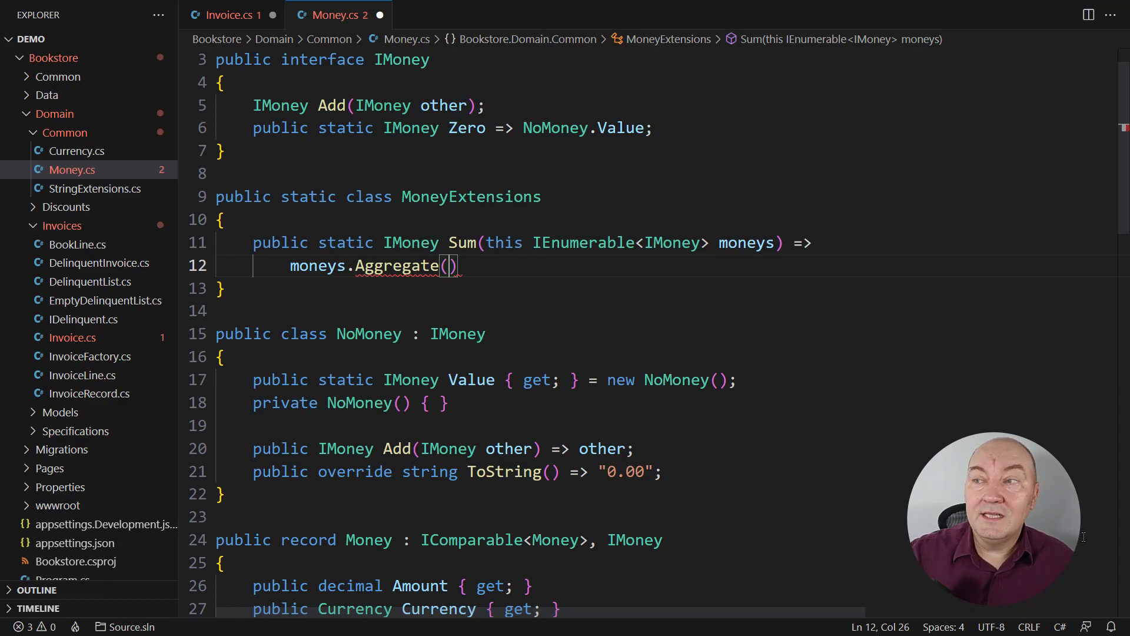
{"action": "type", "text": "IMoney.Zero,"}
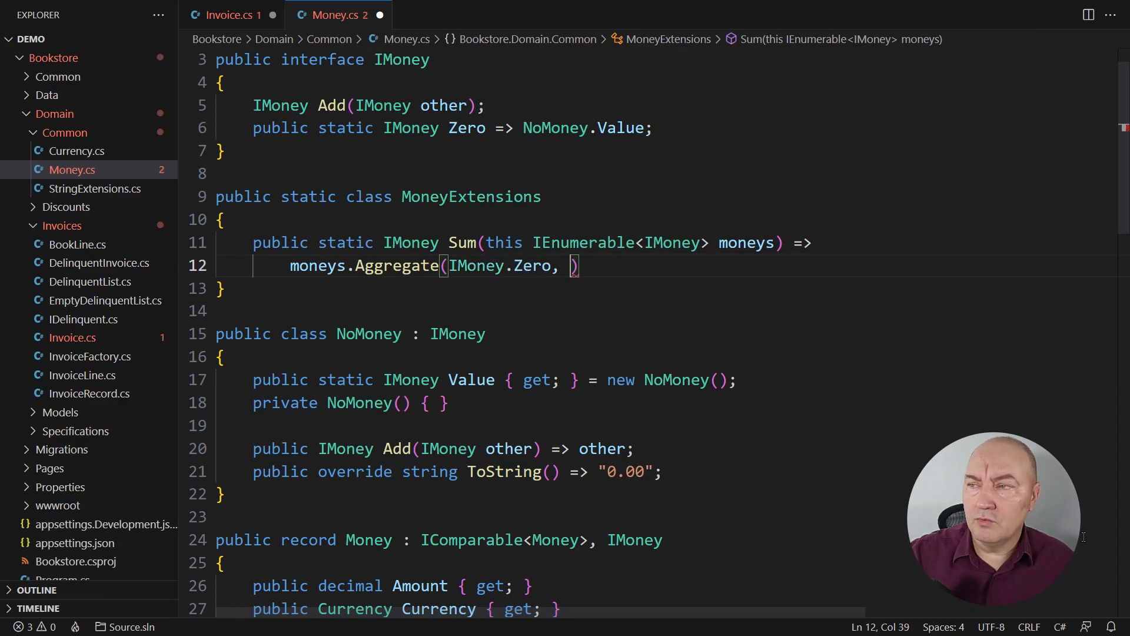
{"action": "type", "text": "(sum, value)"}
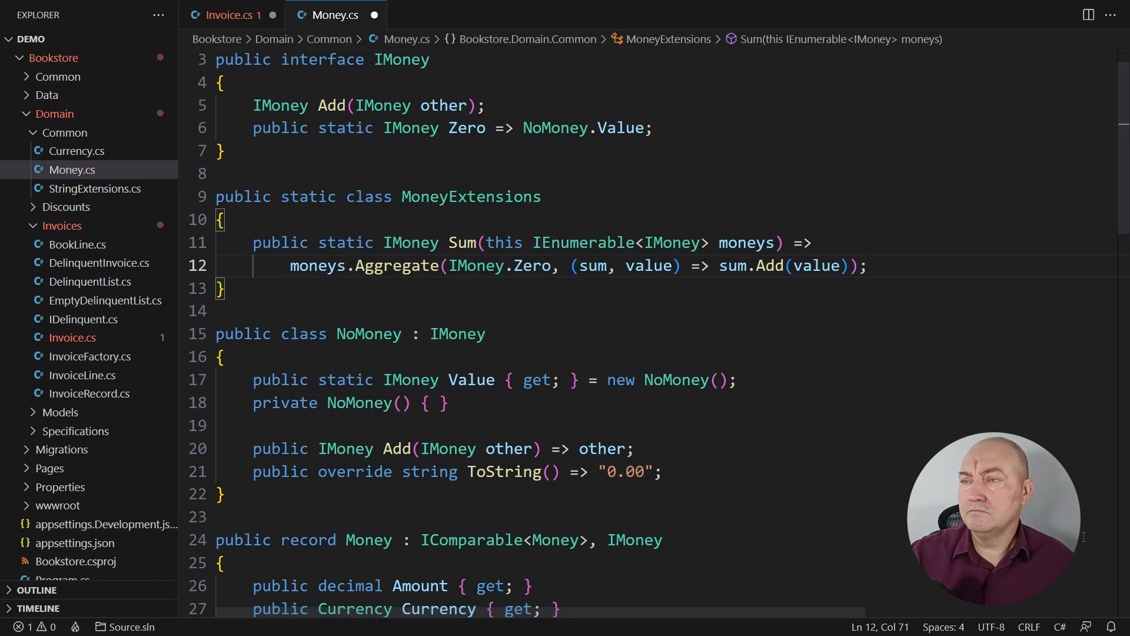
{"action": "type", "text": "public static IMoney Sum<T>(this IEnumerable<T> sequence, Func<T, IMoney> selector) =>"}
{"action": "type", "text": "sequence.Select(se"}
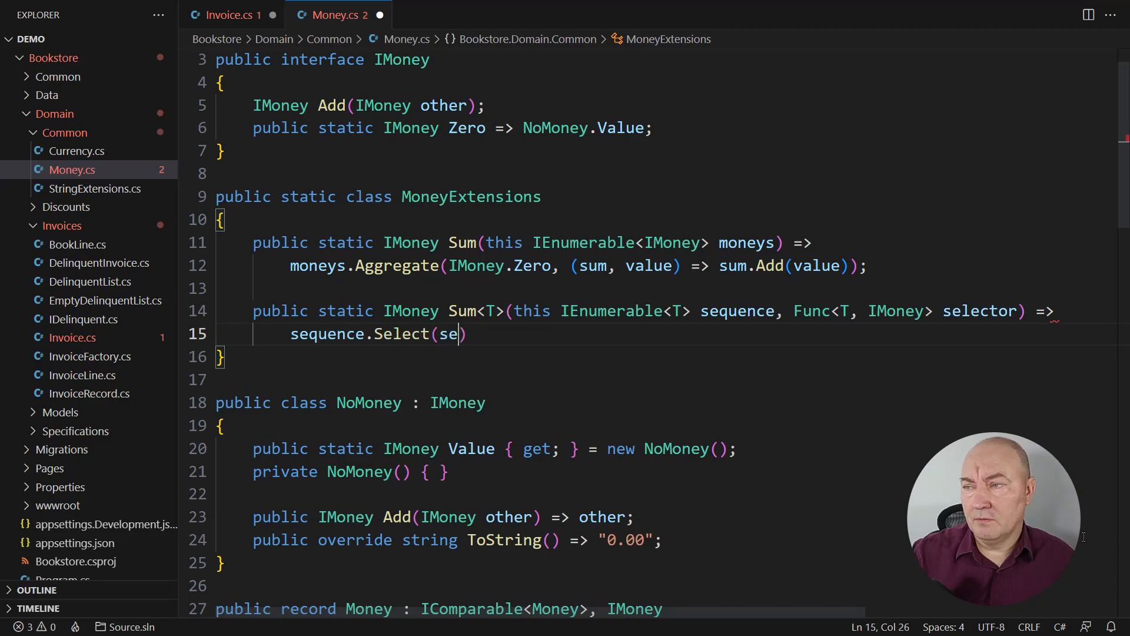
{"action": "type", "text": "lector).Sum();"}
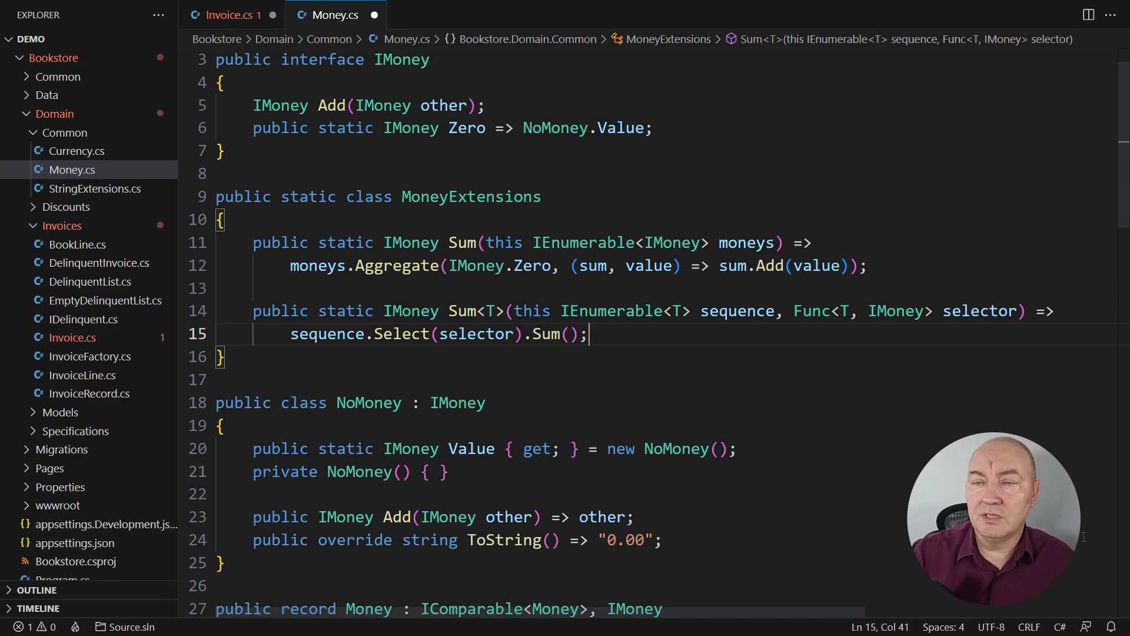
- In Invoice.cs, compute Total as Lines.Sum(line => line.Price) and save
{"action": "left_click", "coordinate": [232, 14]}
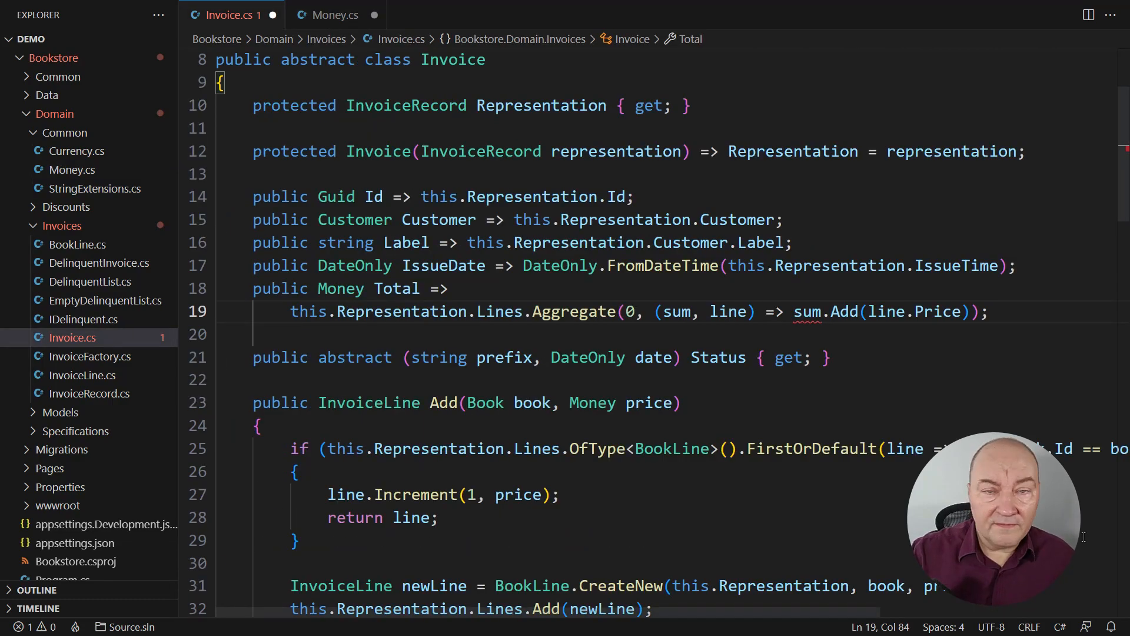
{"action": "left_click_drag", "start_coordinate": [534, 311], "coordinate": [988, 312]}
{"action": "type", "text": "I"}
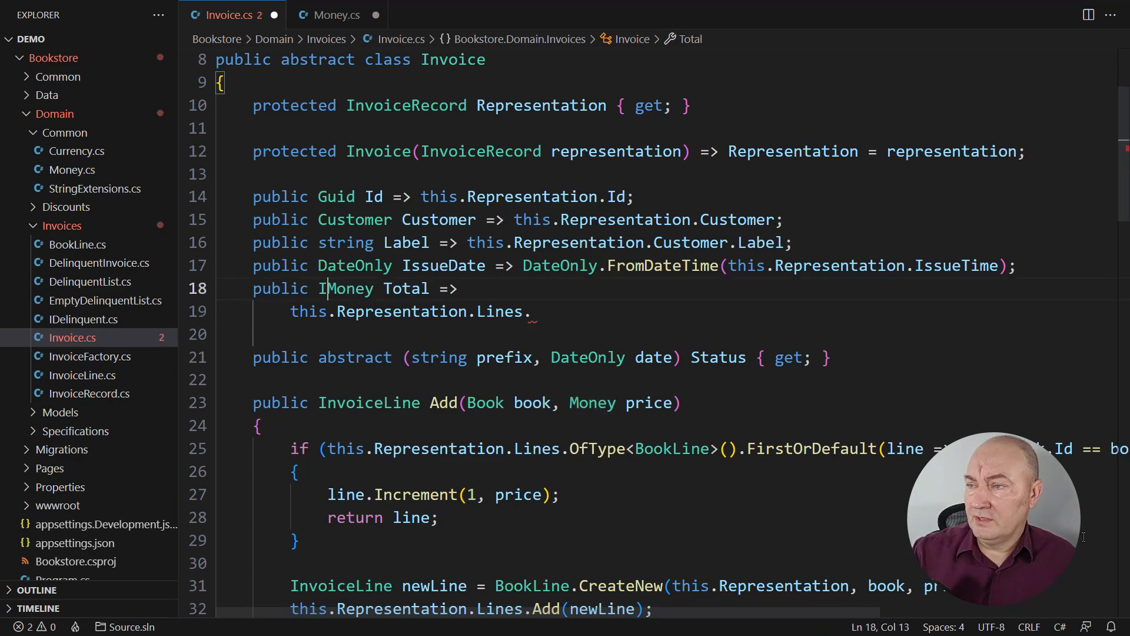
{"action": "type", "text": "Sum(line => line.Price);"}
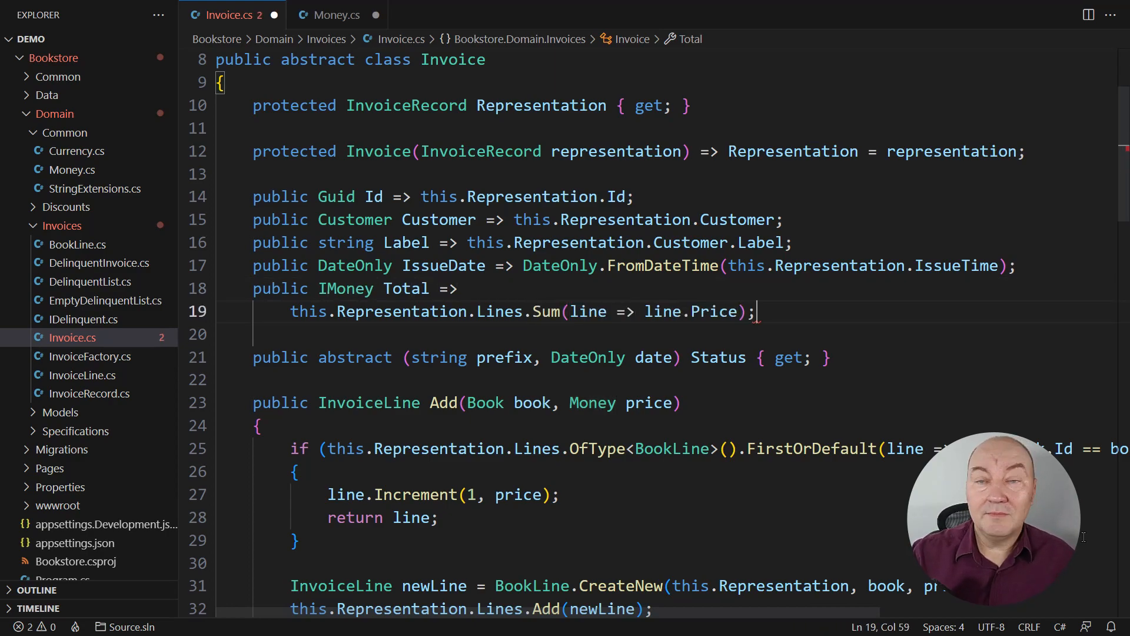
{"action": "key", "text": "ctrl+s"}
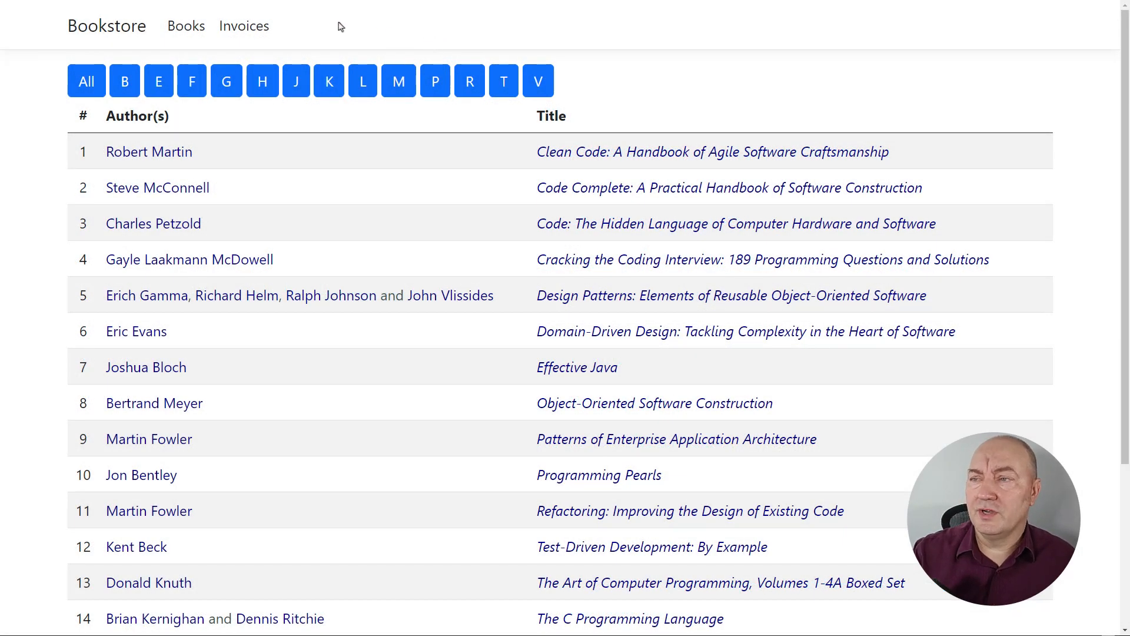
- Open the Invoices page and scroll through the invoice totals in USD
{"action": "left_click", "coordinate": [244, 26]}
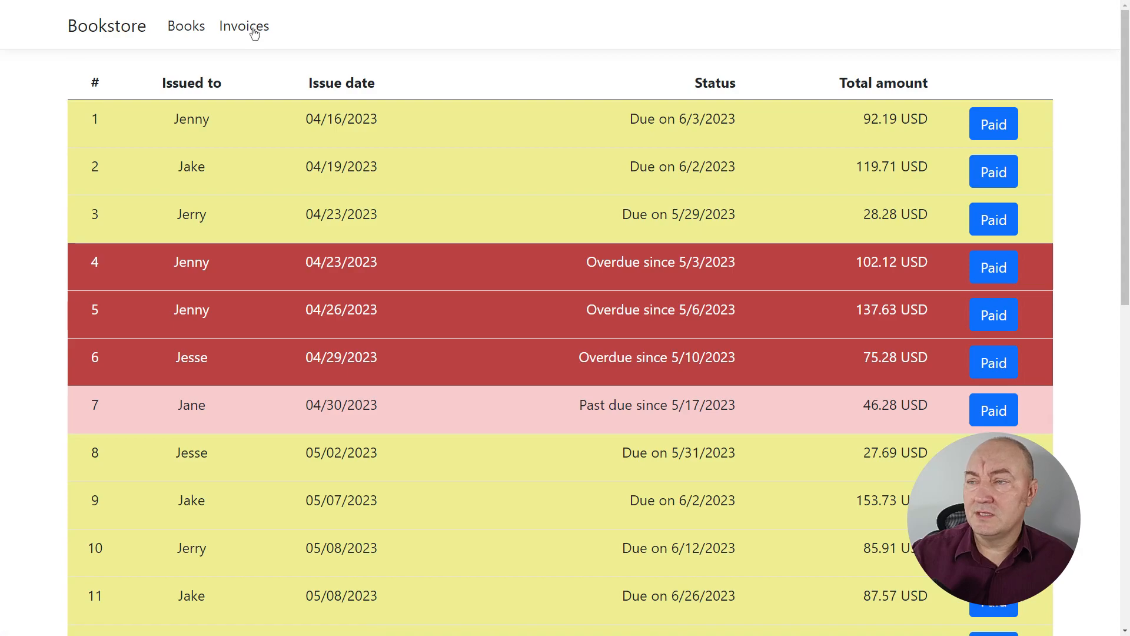
{"action": "mouse_move", "coordinate": [489, 199]}
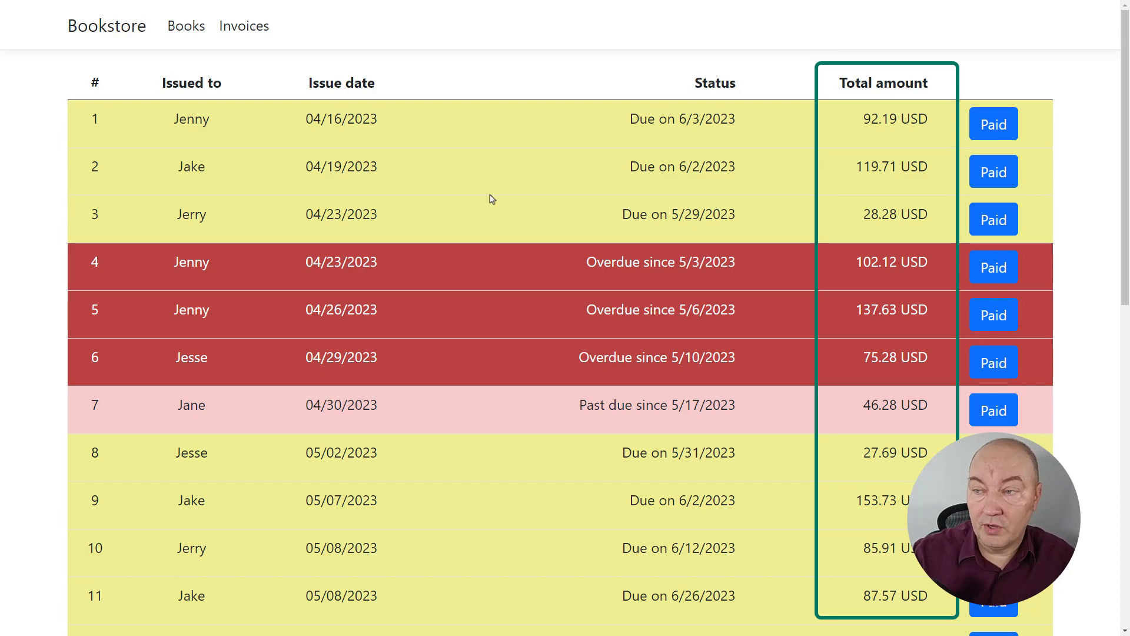
{"action": "scroll", "scroll_direction": "down", "scroll_amount": 3}
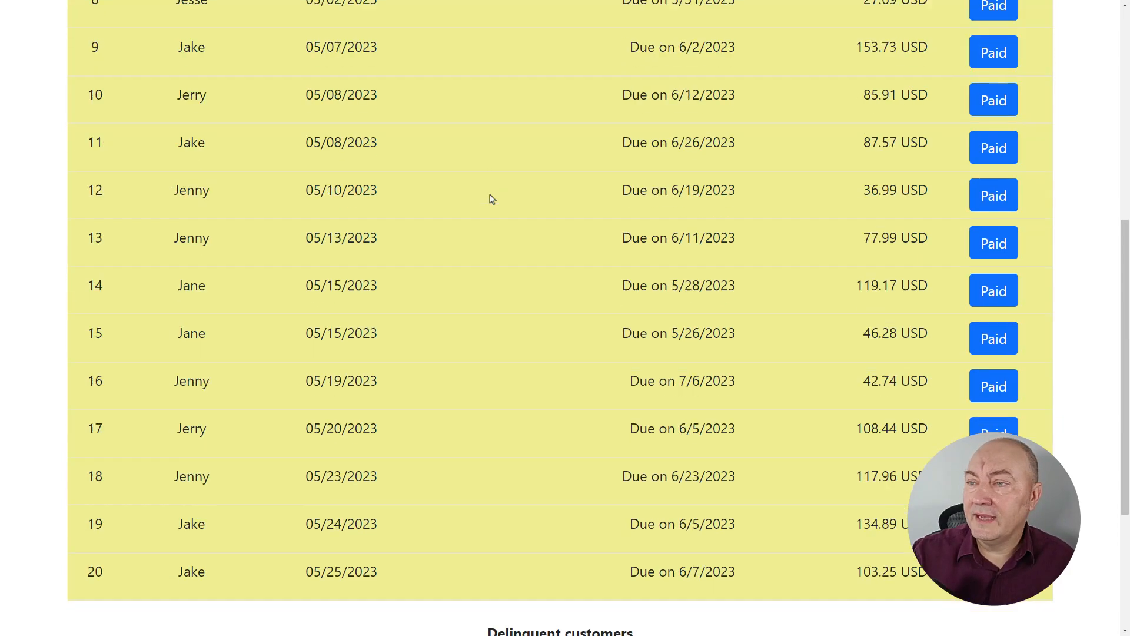
{"action": "scroll", "scroll_direction": "down", "scroll_amount": 3}
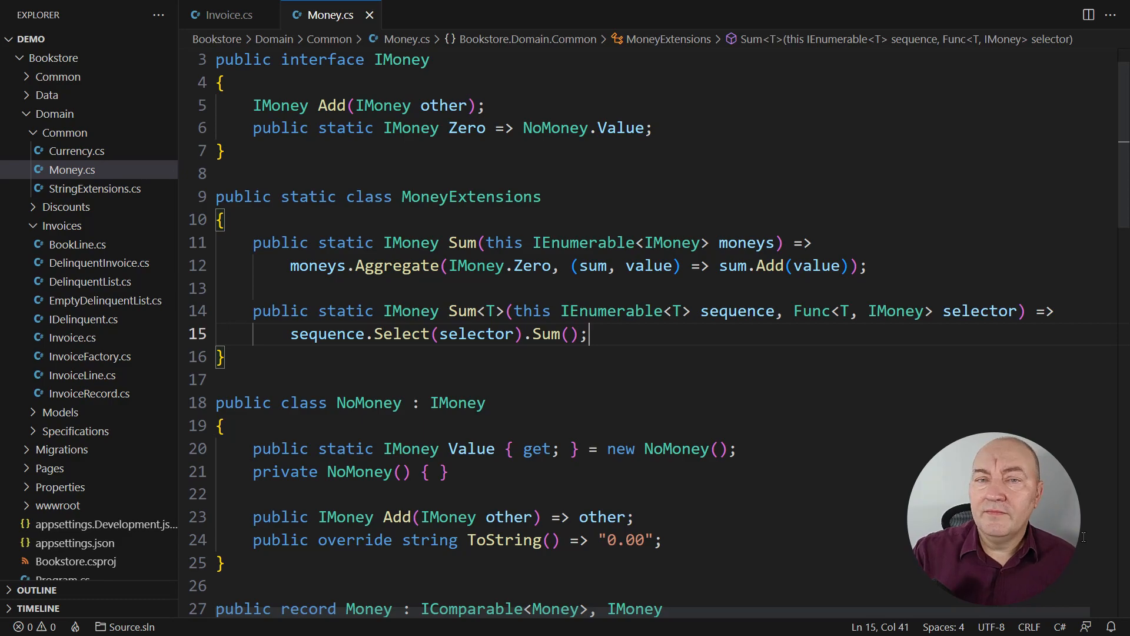
- Delete the IMoney interface from Money.cs and select the NoMoney class for removal
{"action": "left_click_drag", "start_coordinate": [216, 59], "coordinate": [215, 196]}
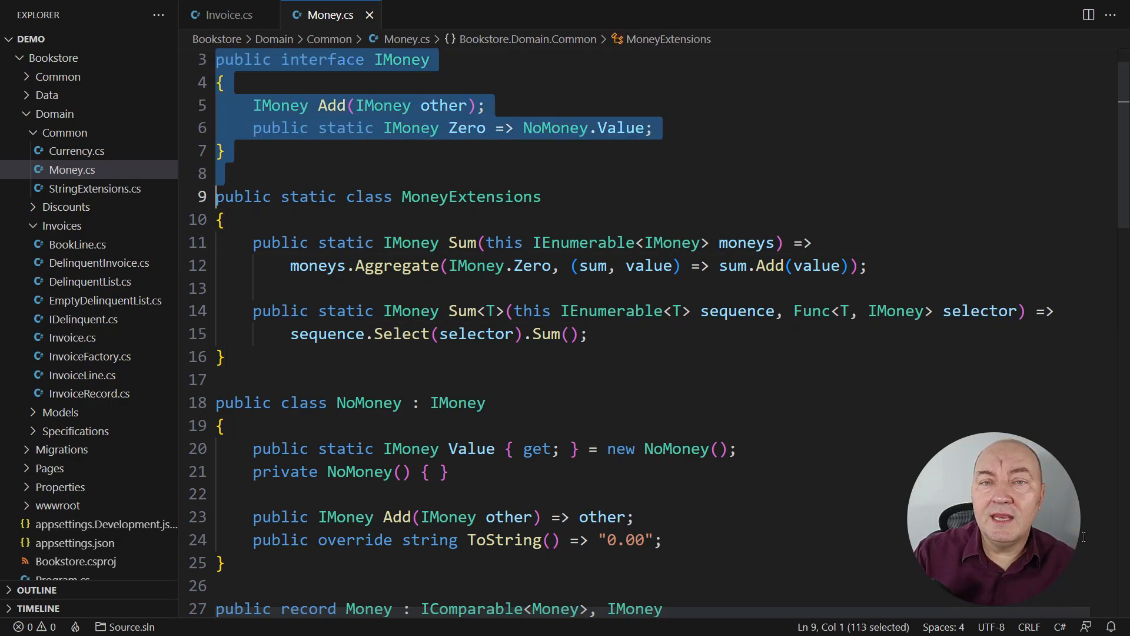
{"action": "key", "text": "Delete"}
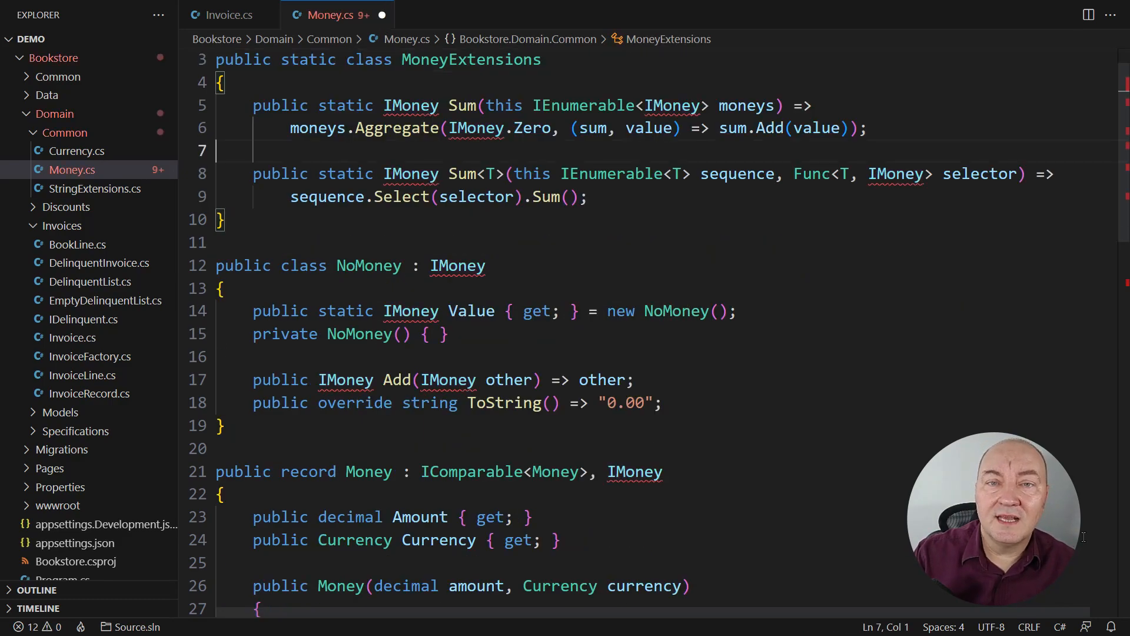
{"action": "left_click_drag", "start_coordinate": [215, 266], "coordinate": [215, 471]}
{"action": "type", "text": "public static Money Zero { get; } = new(0, "}
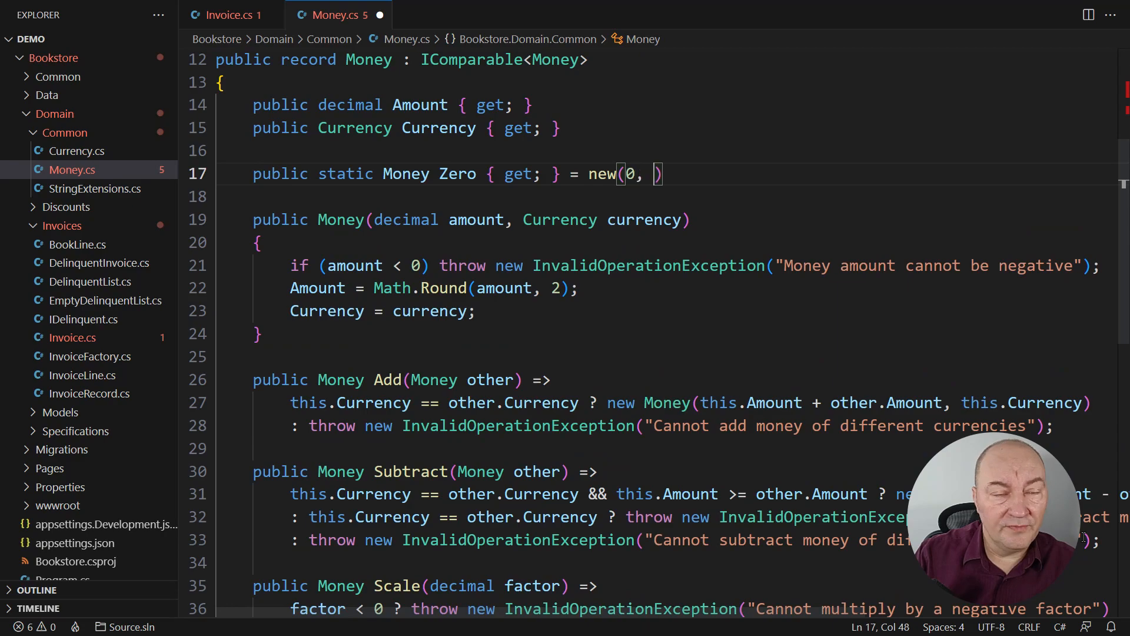
- Finish Zero with Currency.Empty and add private IsZero: Amount 0 and Currency.Empty
{"action": "type", "text": "Currency.Empty);"}
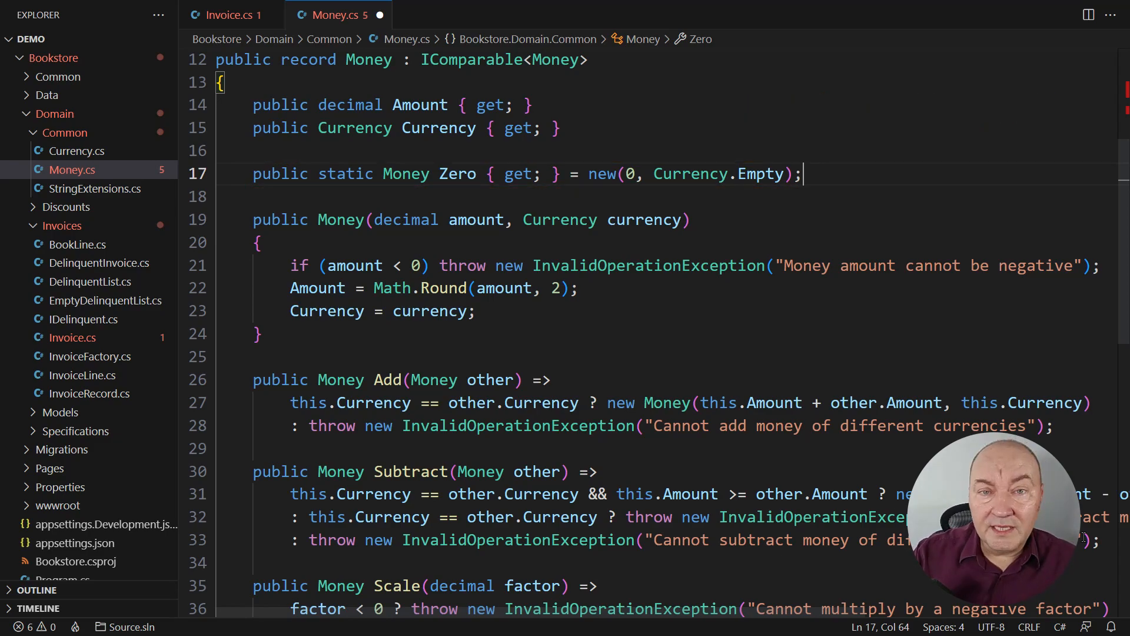
{"action": "type", "text": "private bool IsZ"}
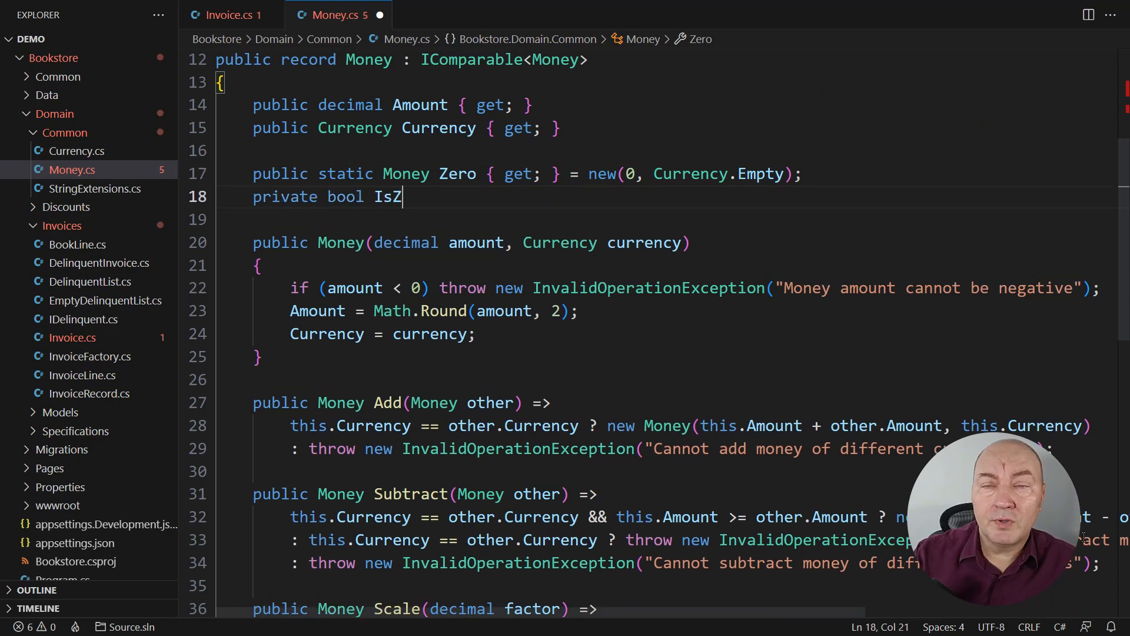
{"action": "type", "text": "ero => this.Amount == 0 && this.Currency == Currenc"}
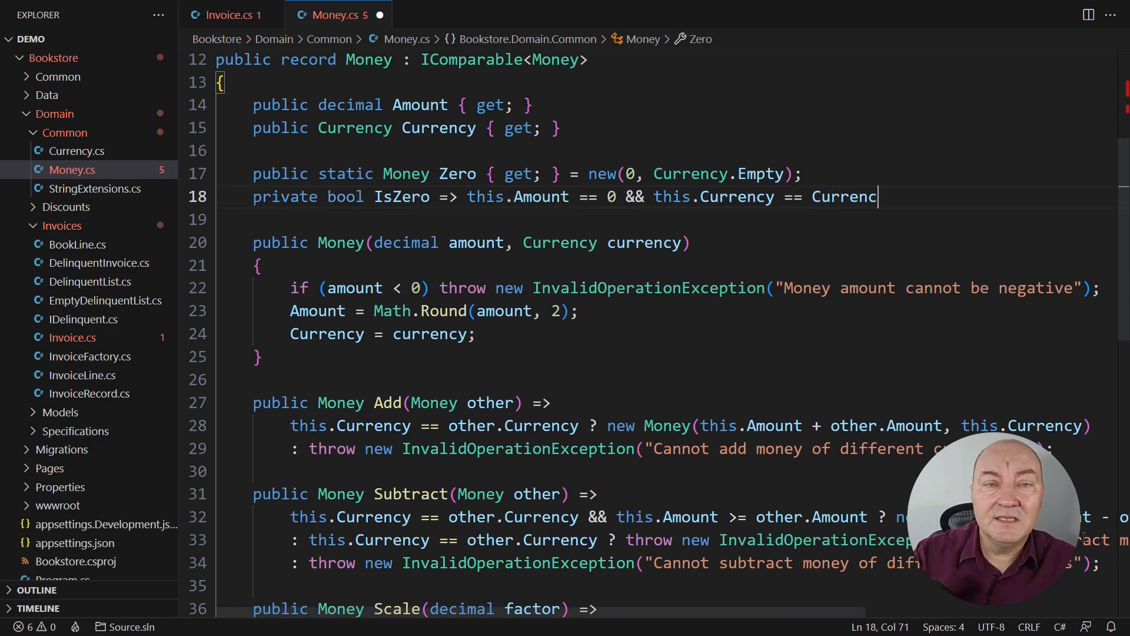
{"action": "type", "text": "y.Empty;"}
{"action": "type", "text": "o"}
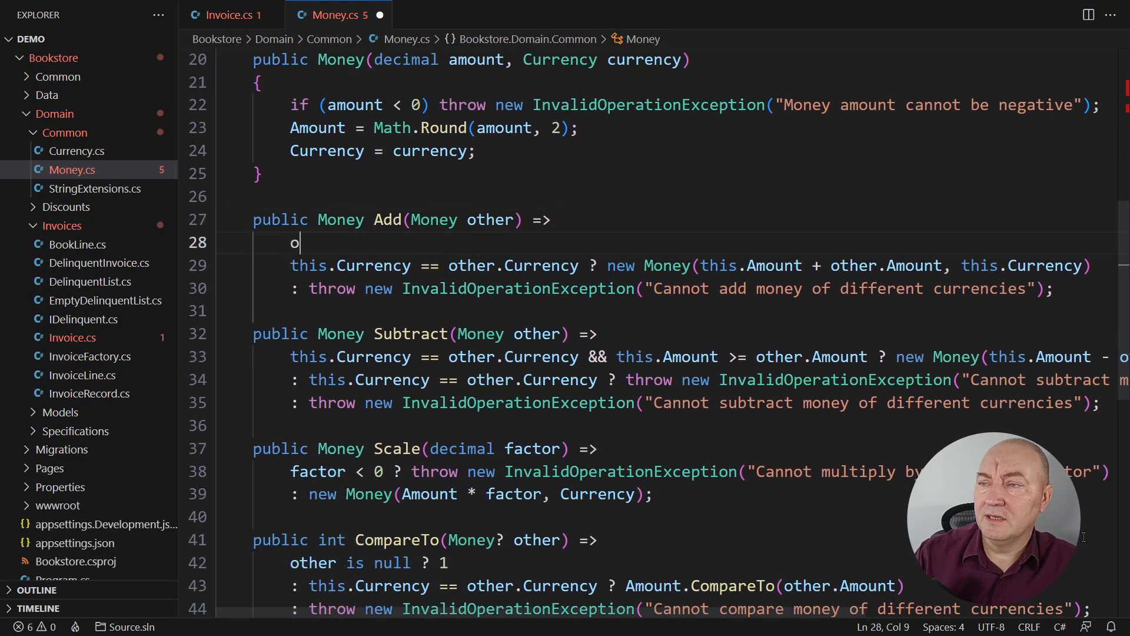
- Make Add return this when other.IsZero and other when this.IsZero; delete Subtract's old body
{"action": "type", "text": "ther.IsZero ? this"}
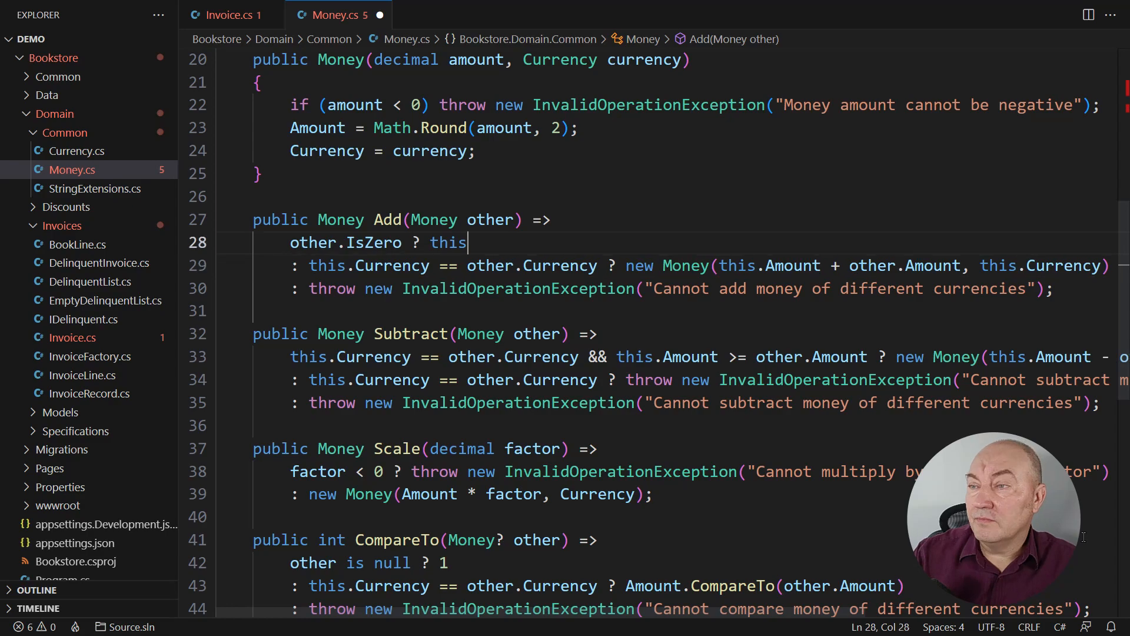
{"action": "type", "text": ": this.IsZero ? other"}
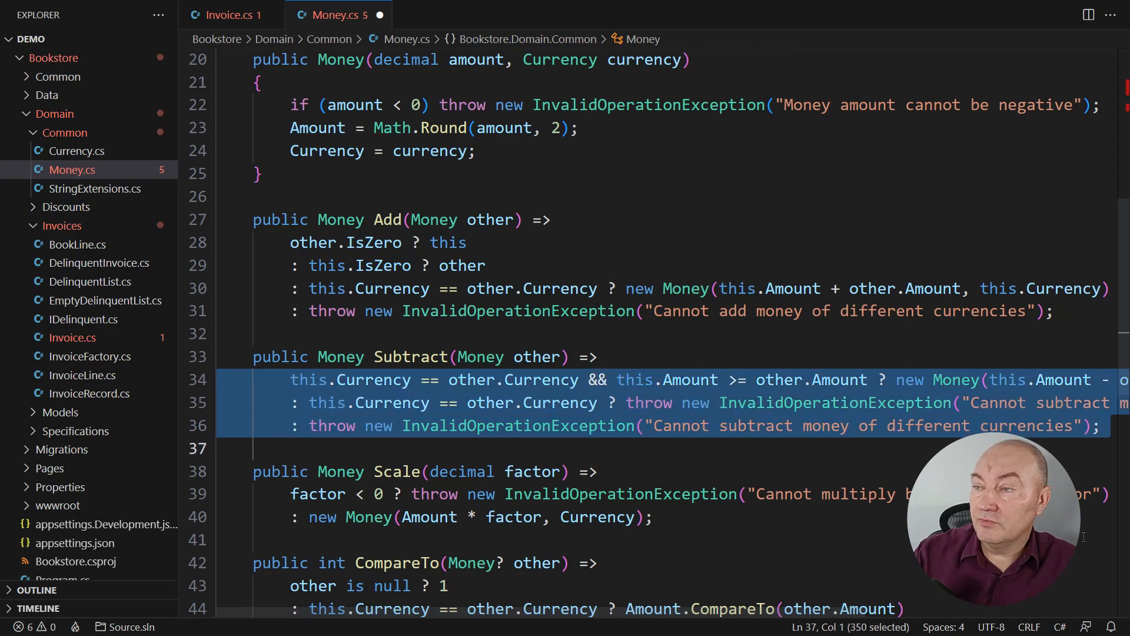
{"action": "key", "text": "Delete"}
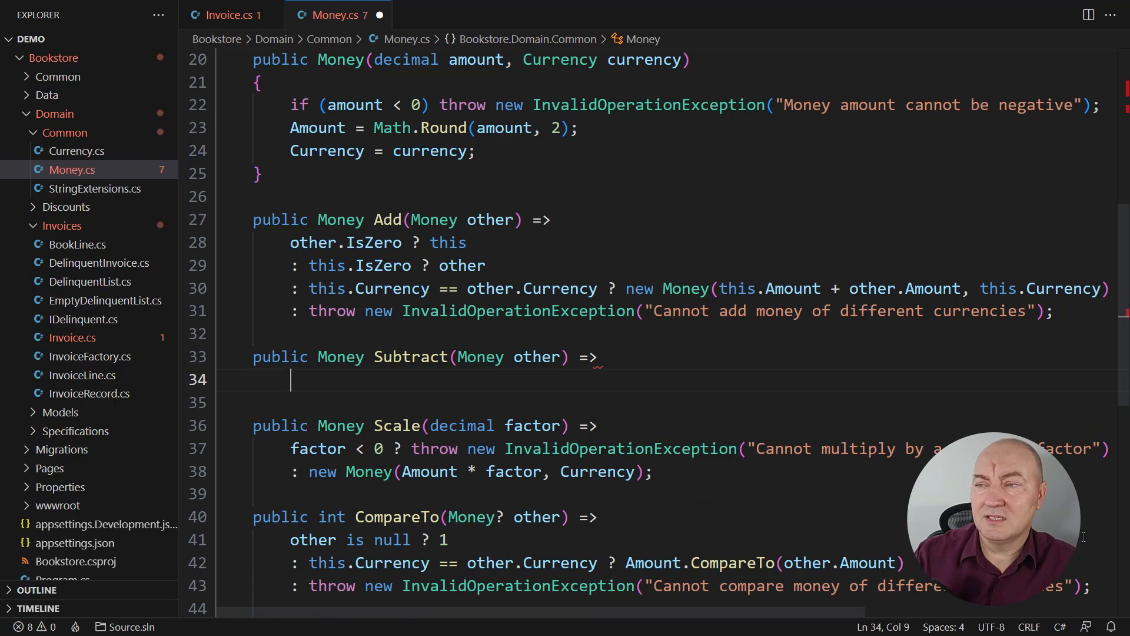
- Write Subtract's ternary chain: IsZero checks, currency mismatch guard, Money.Zero for equal amounts
{"action": "type", "text": "other.IsZe"}
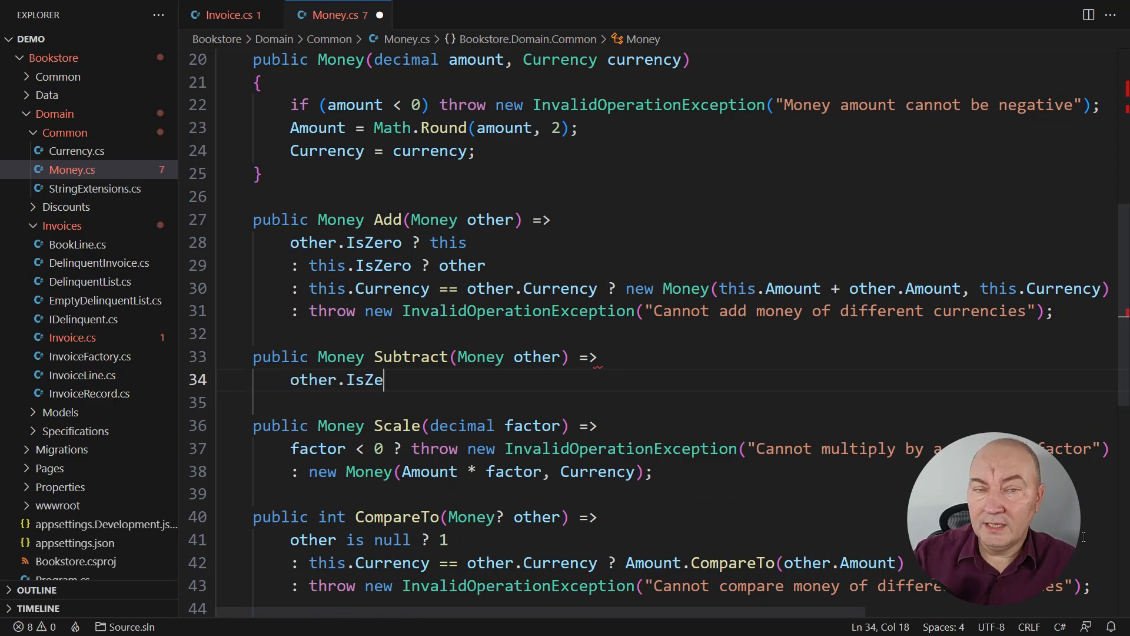
{"action": "type", "text": "ro ? this"}
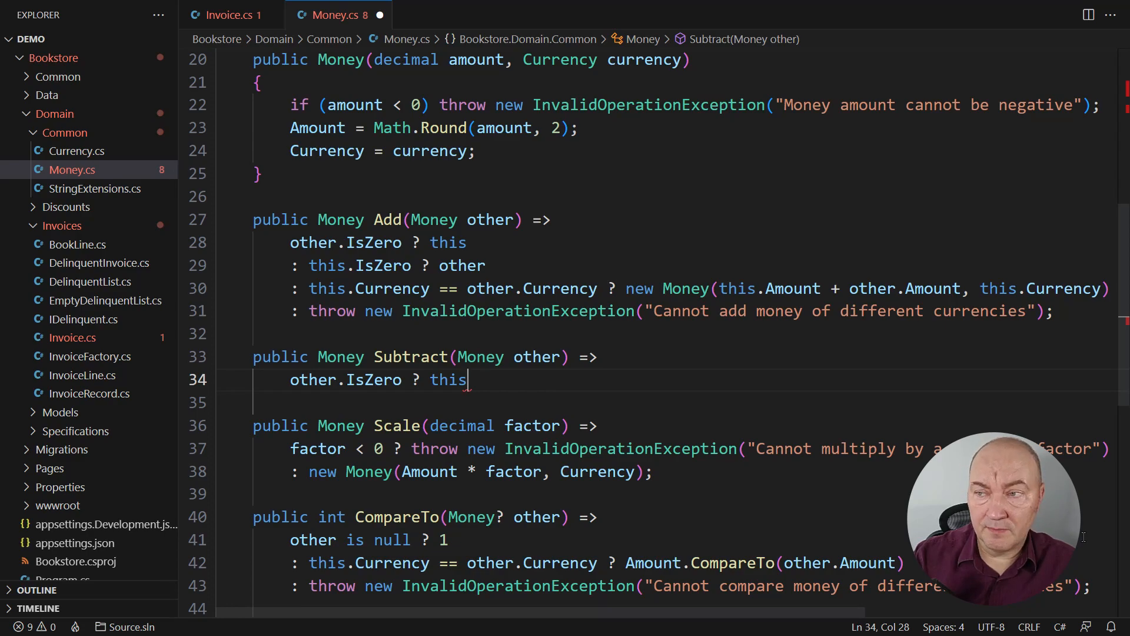
{"action": "type", "text": ": this.IsZero ? throw new InvalidOperationException(\"Cannot subtract from zero"}
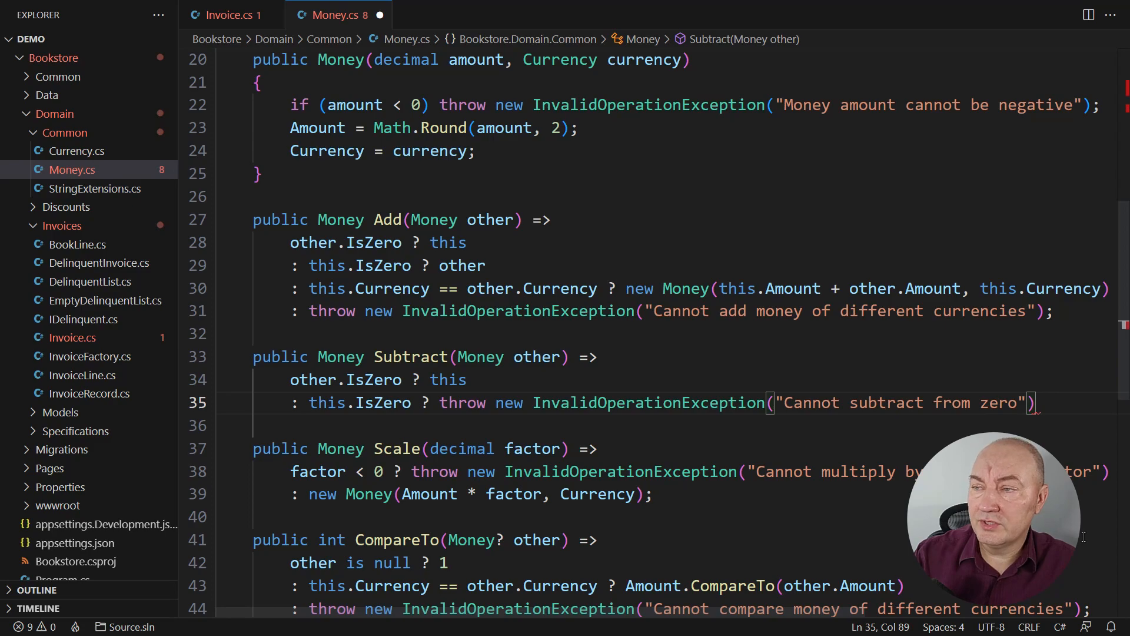
{"action": "type", "text": ": other.Currency != this.Currency ? throw new ArgumentException(\"Cannot subtract different"}
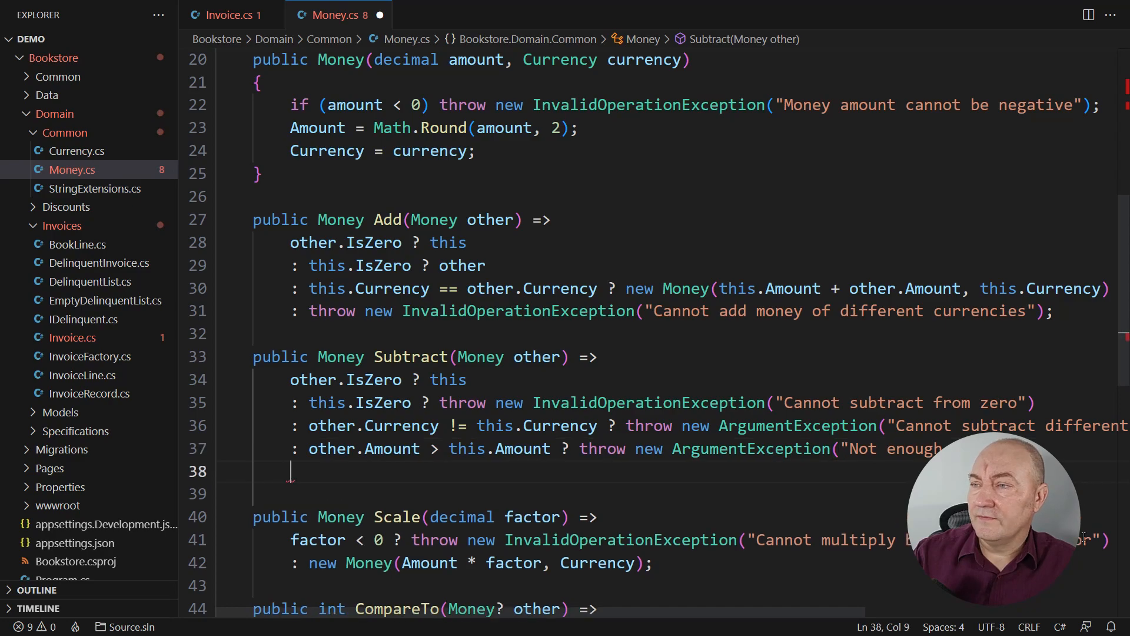
{"action": "type", "text": ": other.Amount == this.Amount ? Money.Zero"}
{"action": "left_click", "coordinate": [577, 494]}
{"action": "type", "text": ": new(this.Amount - other.Amount, this.Currency);"}
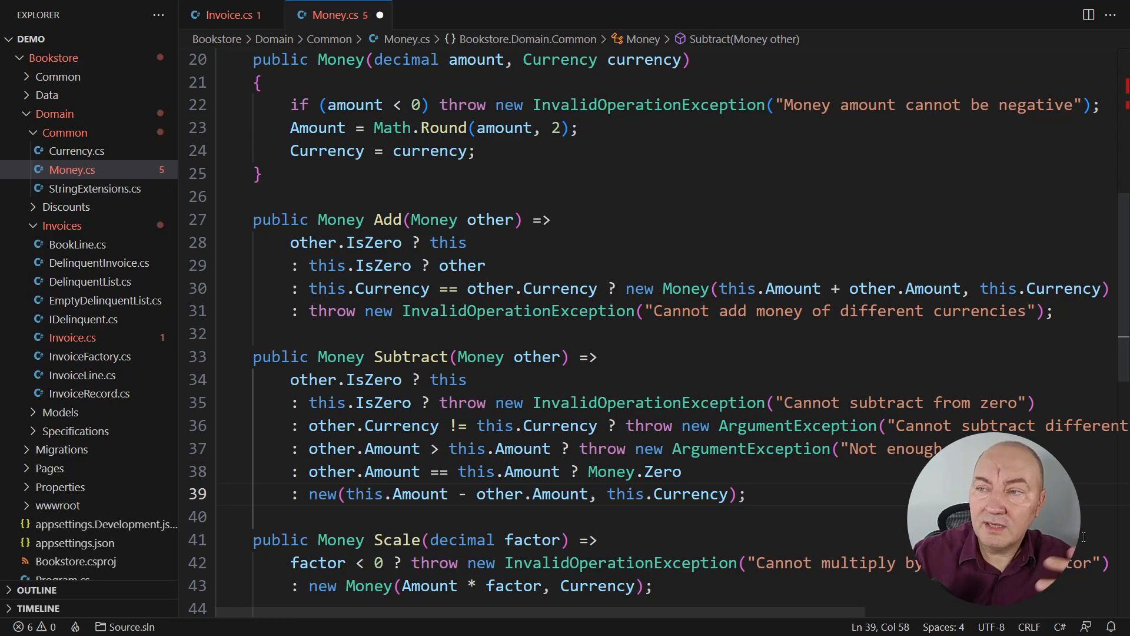
{"action": "scroll", "scroll_direction": "down", "scroll_amount": 3}
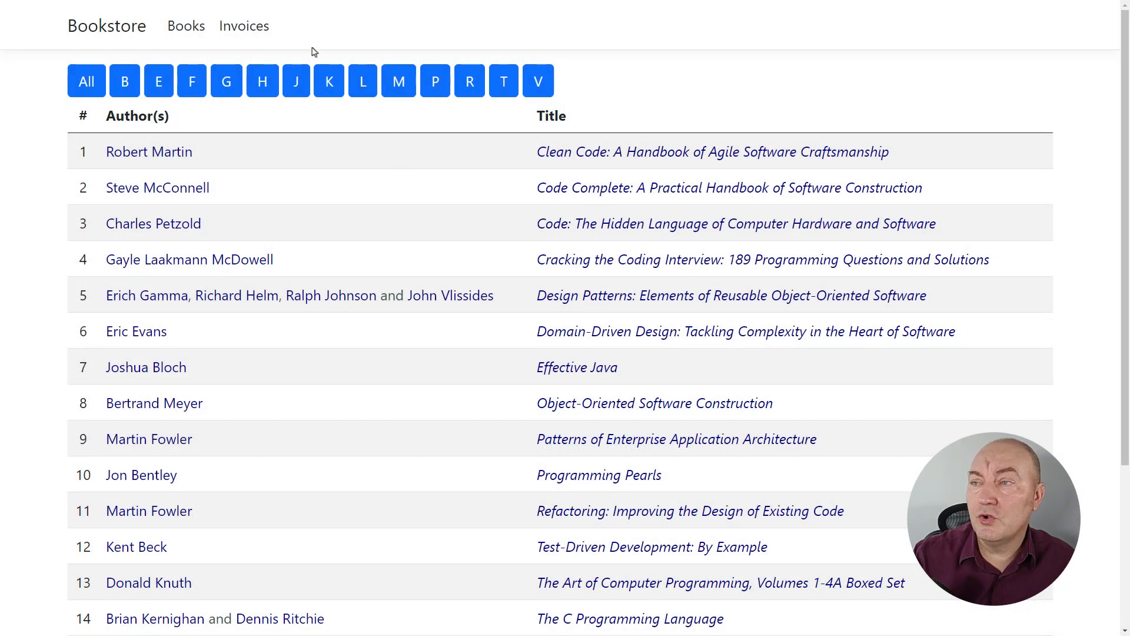
- Open the Invoices page and scroll to the Delinquent customers table
{"action": "left_click", "coordinate": [243, 26]}
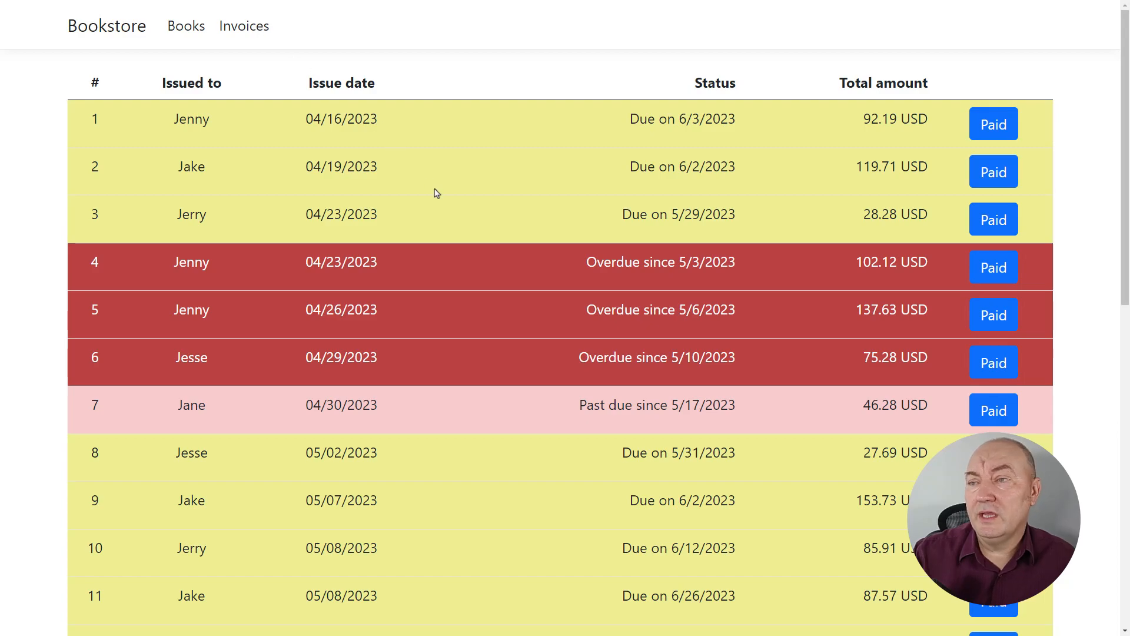
{"action": "scroll", "scroll_direction": "down", "scroll_amount": 3}
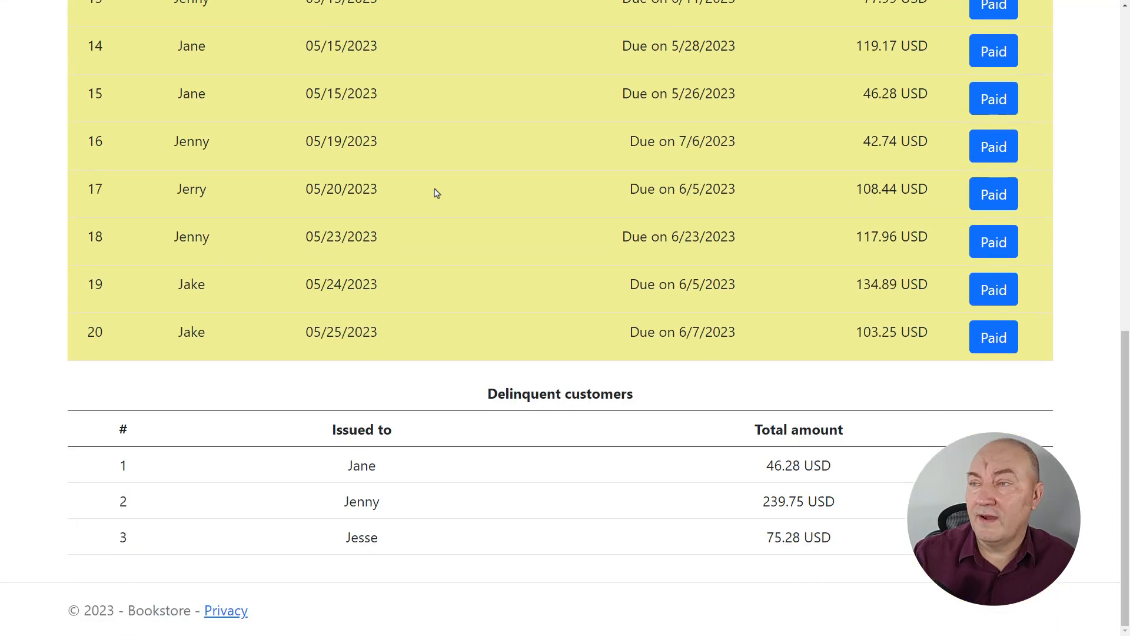